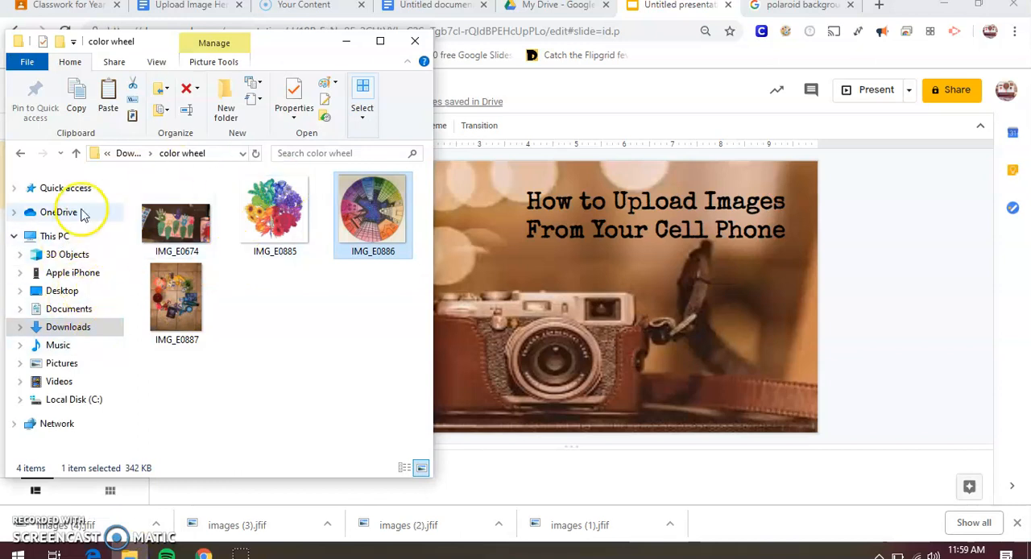
pyautogui.moveTo(91, 322)
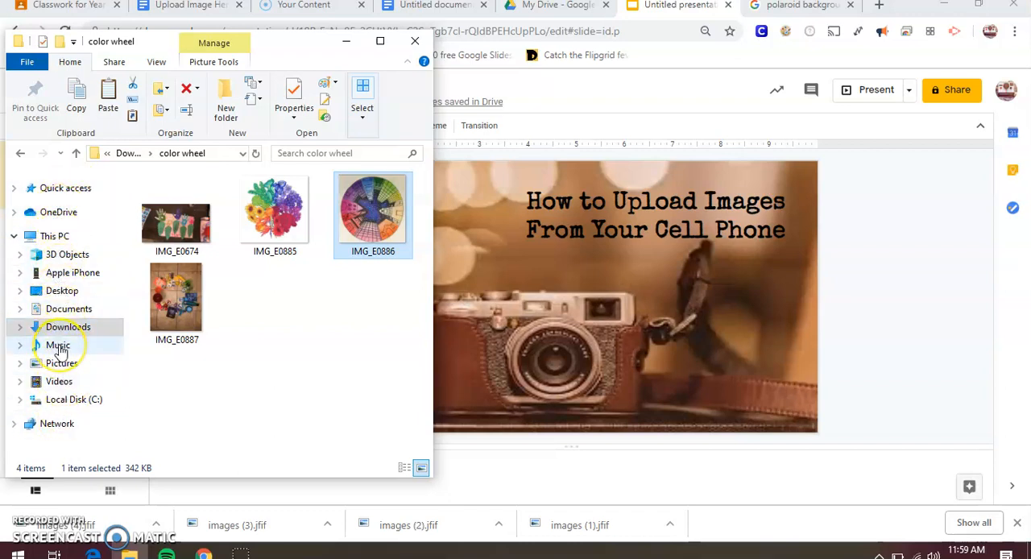
pyautogui.moveTo(73, 272)
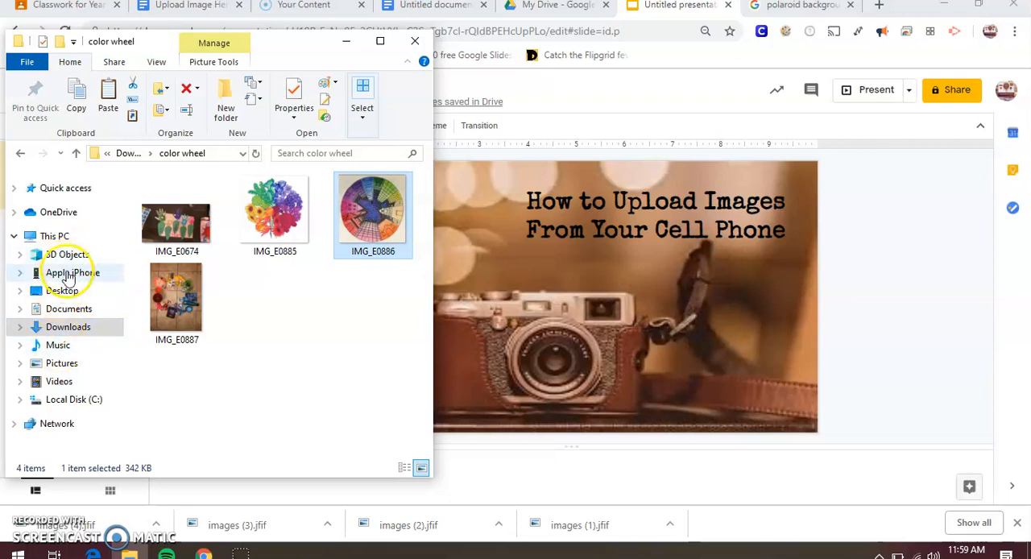
# Open Apple iPhone > Internal Storage > DCIM in File Explorer
pyautogui.click(73, 272)
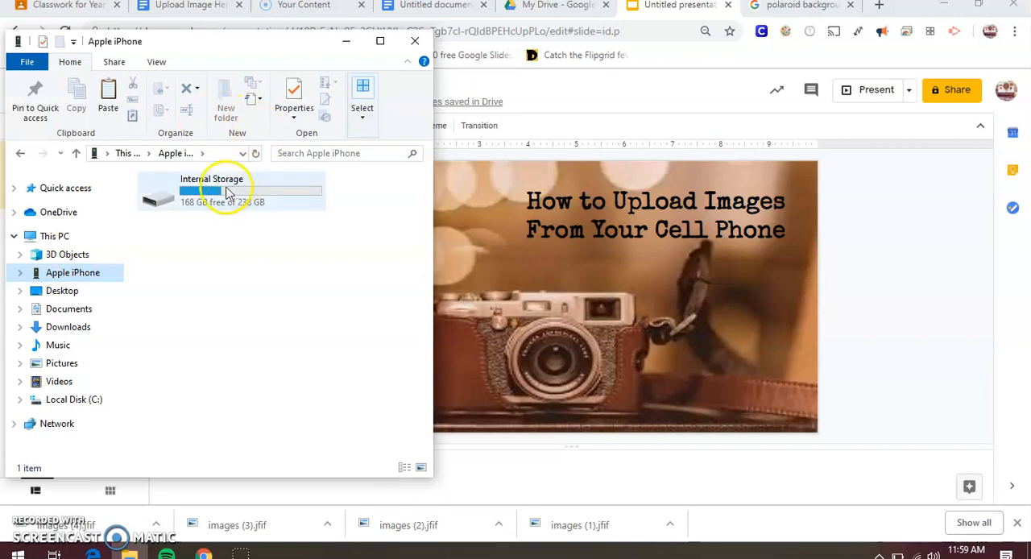
pyautogui.moveTo(226, 193)
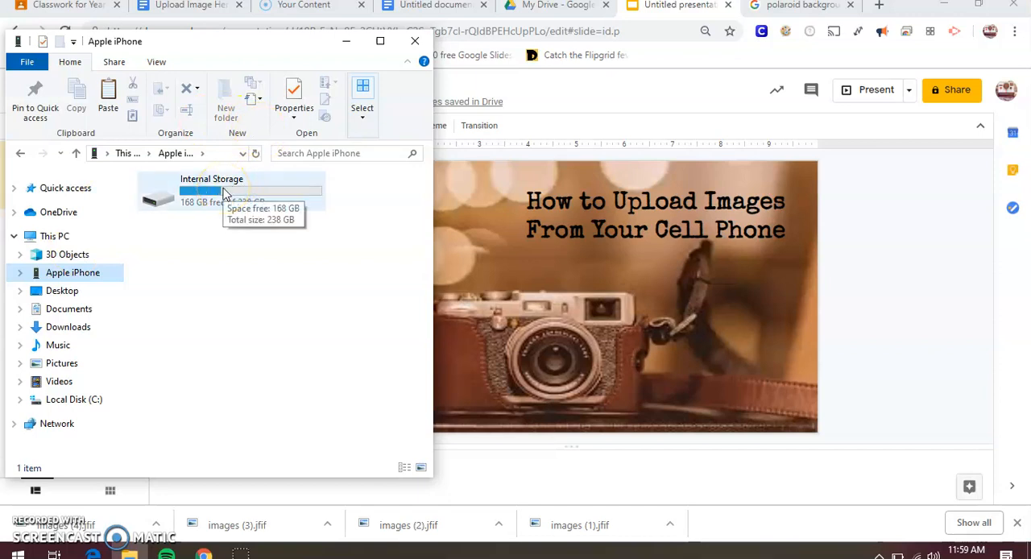
pyautogui.doubleClick(212, 193)
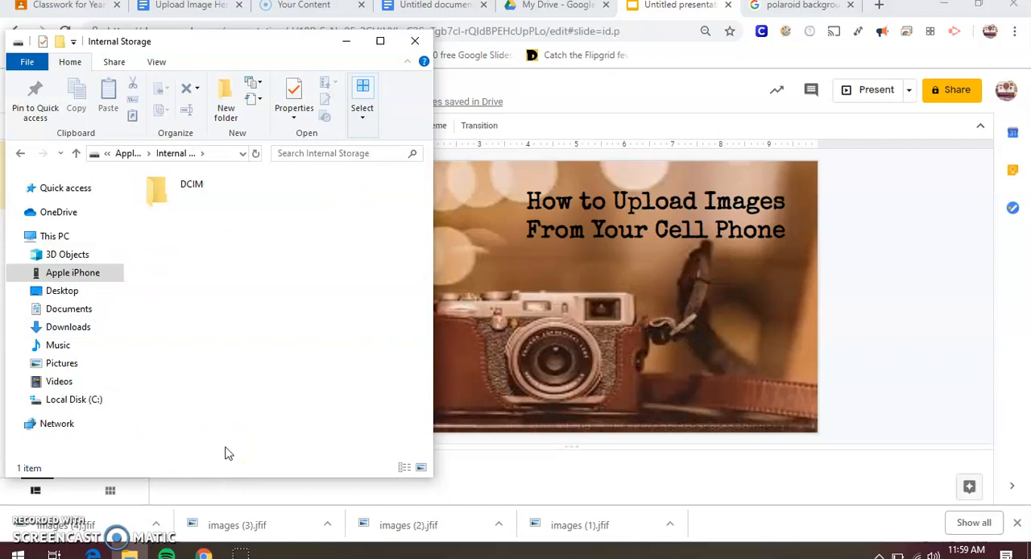
pyautogui.moveTo(203, 256)
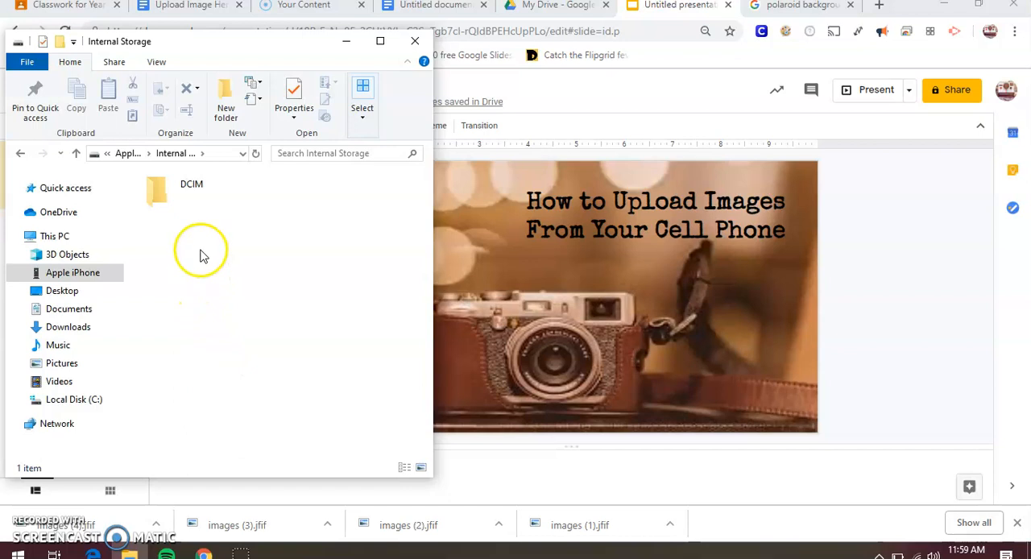
pyautogui.click(191, 191)
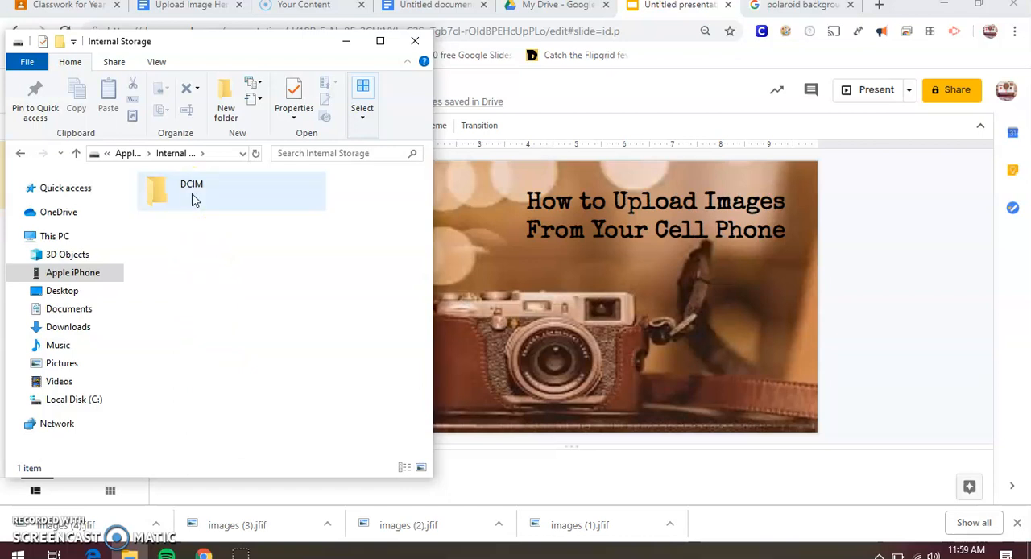
pyautogui.click(191, 191)
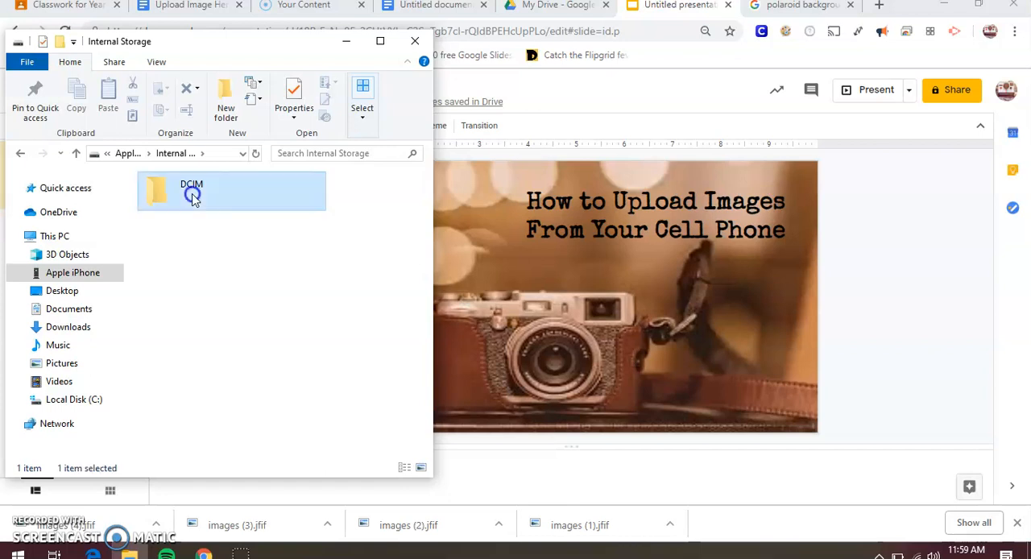
pyautogui.doubleClick(191, 191)
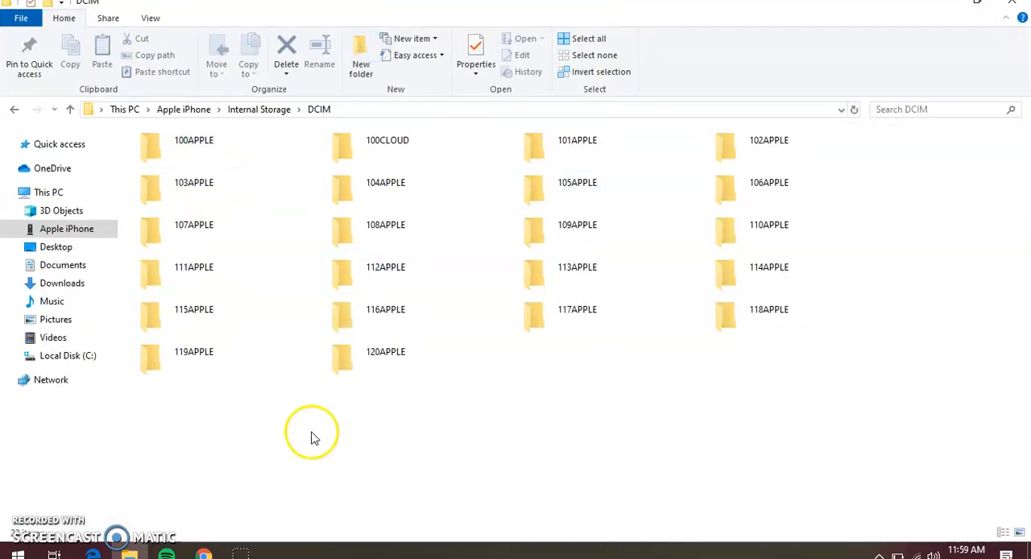
# Open the 120APPLE folder and switch to Large icons view
pyautogui.click(194, 141)
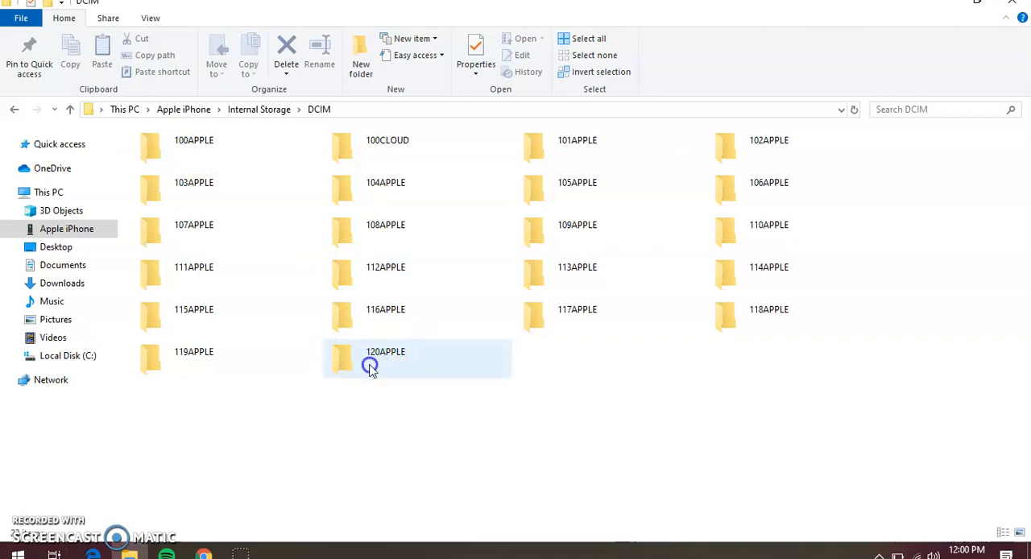
pyautogui.doubleClick(385, 357)
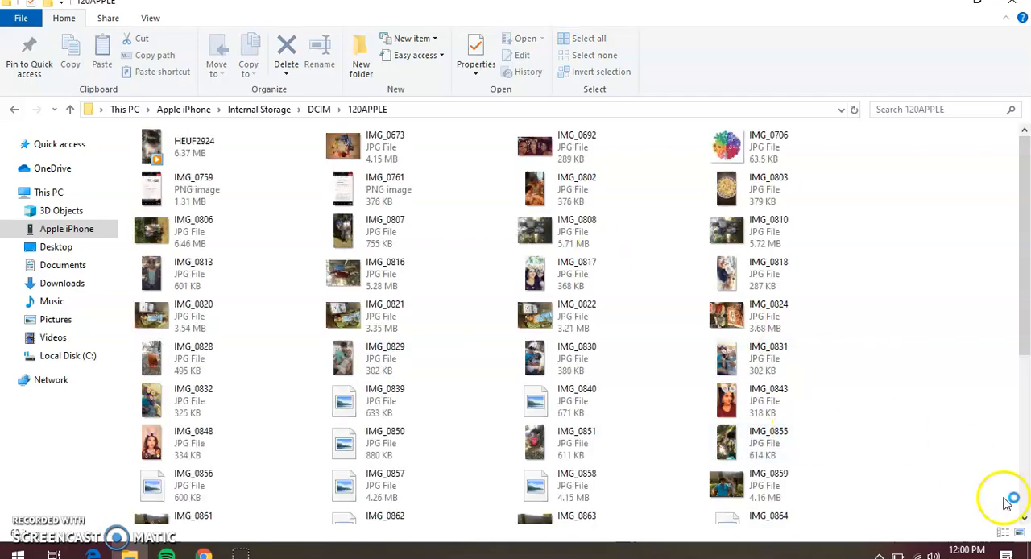
pyautogui.click(1003, 532)
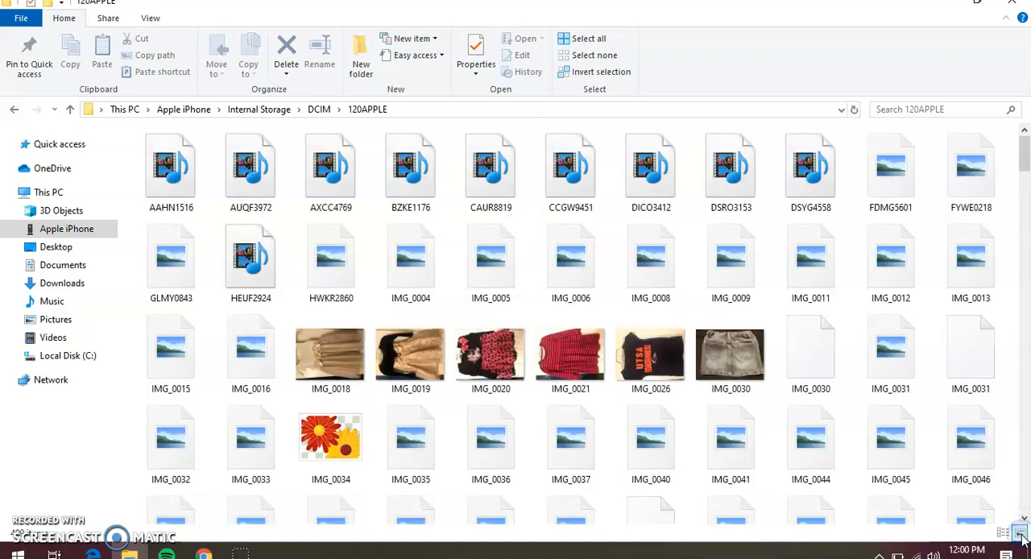
# Scroll to the colour wheel photos, select IMG_0707 and IMG_0706, and right-click them
pyautogui.scroll(-3)
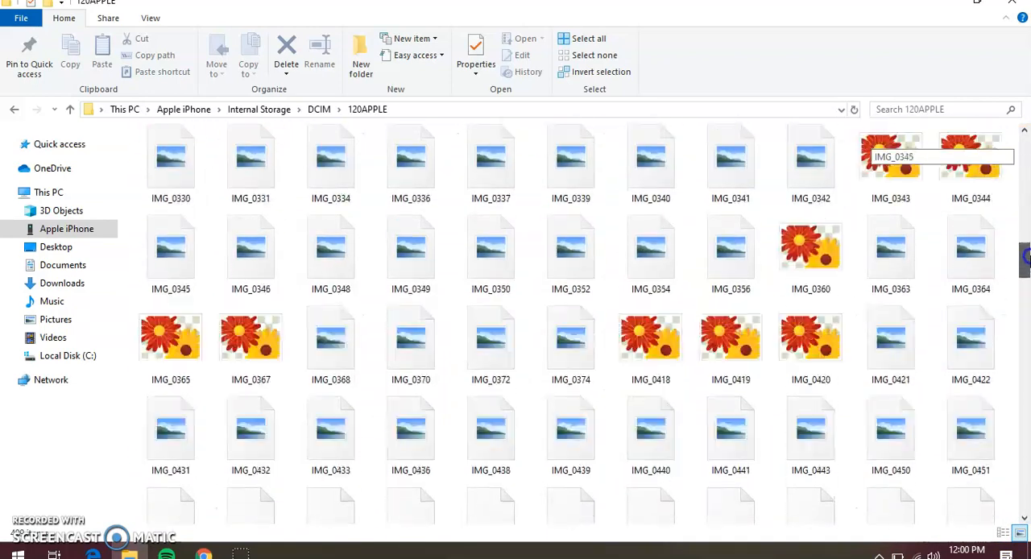
pyautogui.scroll(-3)
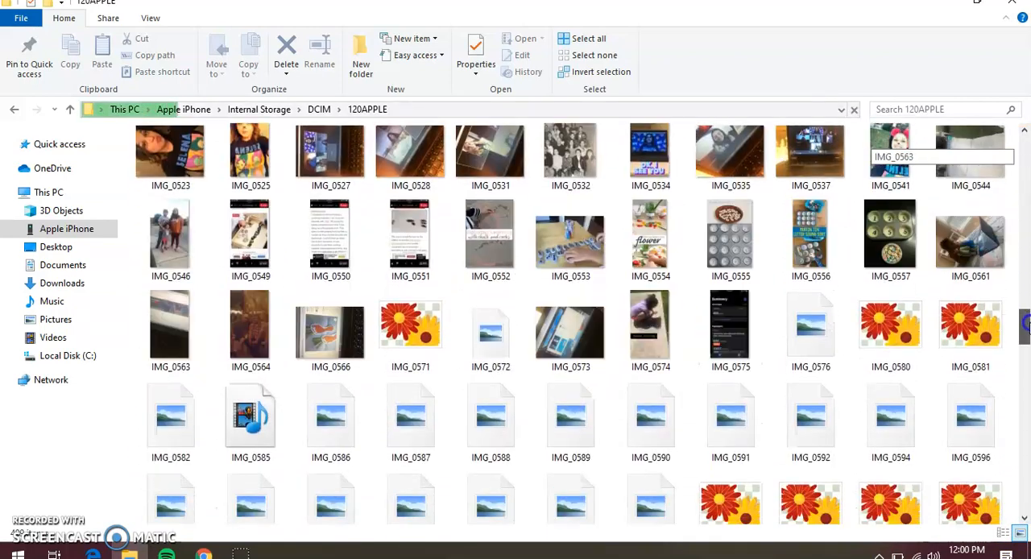
pyautogui.scroll(-3)
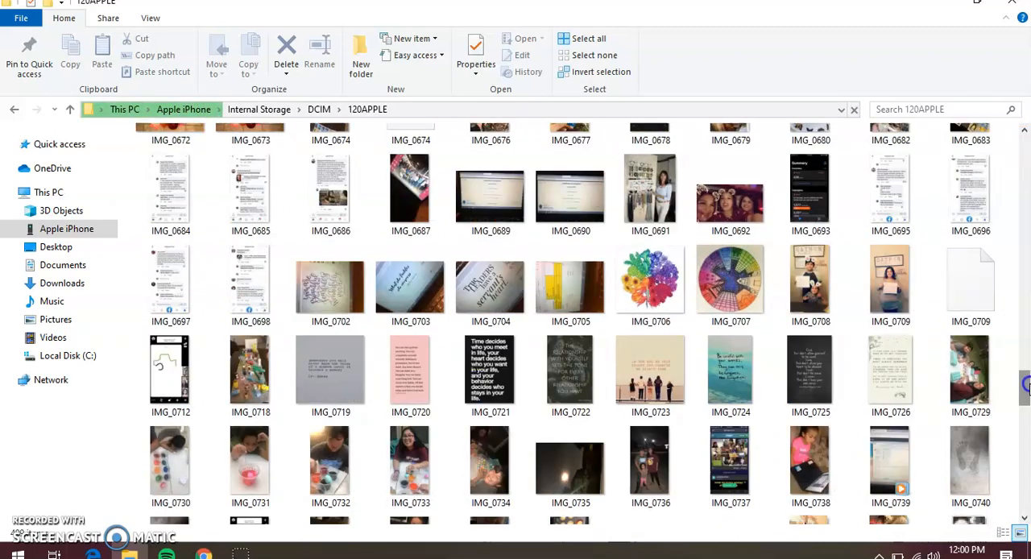
pyautogui.click(650, 286)
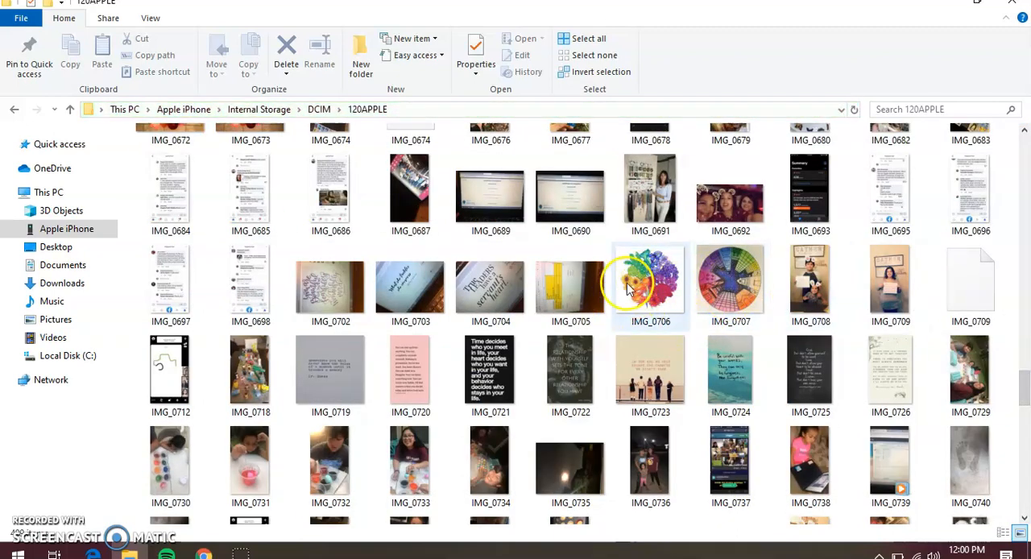
pyautogui.click(729, 286)
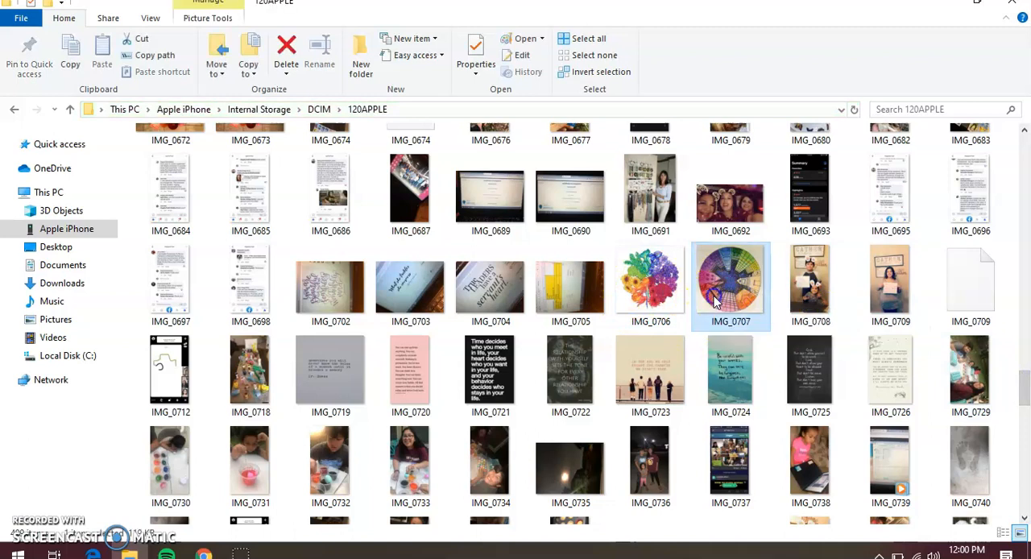
pyautogui.click(650, 282)
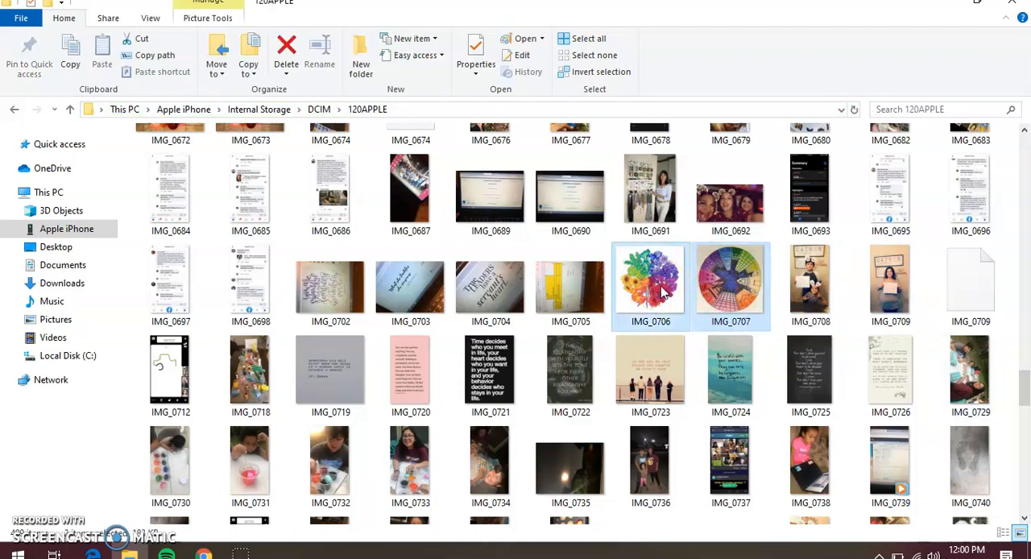
pyautogui.rightClick(650, 286)
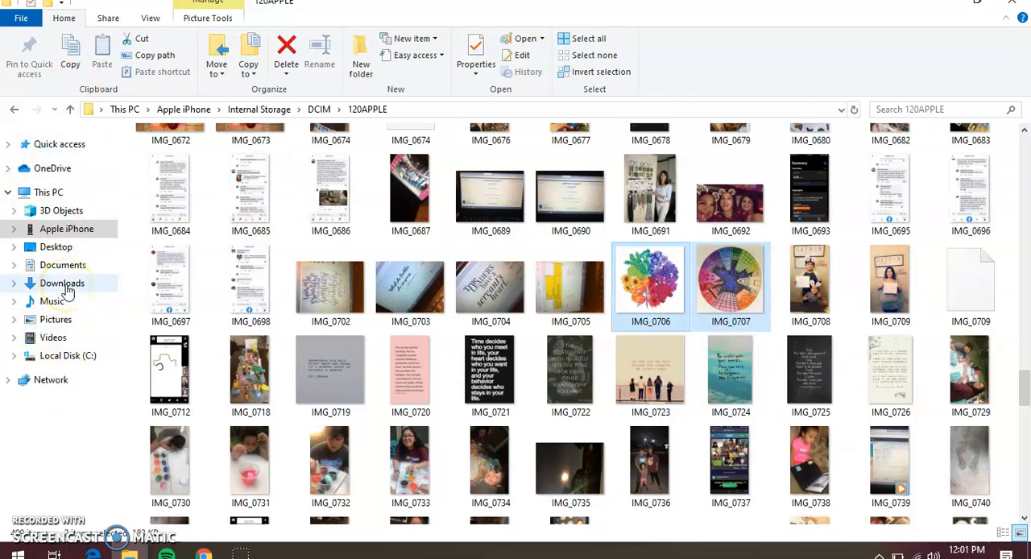
# Create a new folder in the Downloads folder
pyautogui.click(62, 282)
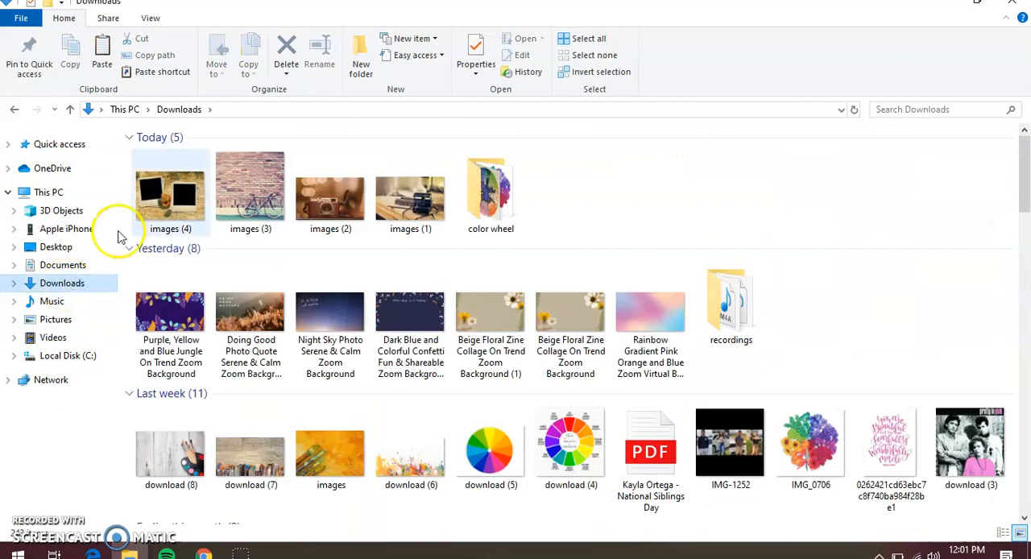
pyautogui.rightClick(615, 211)
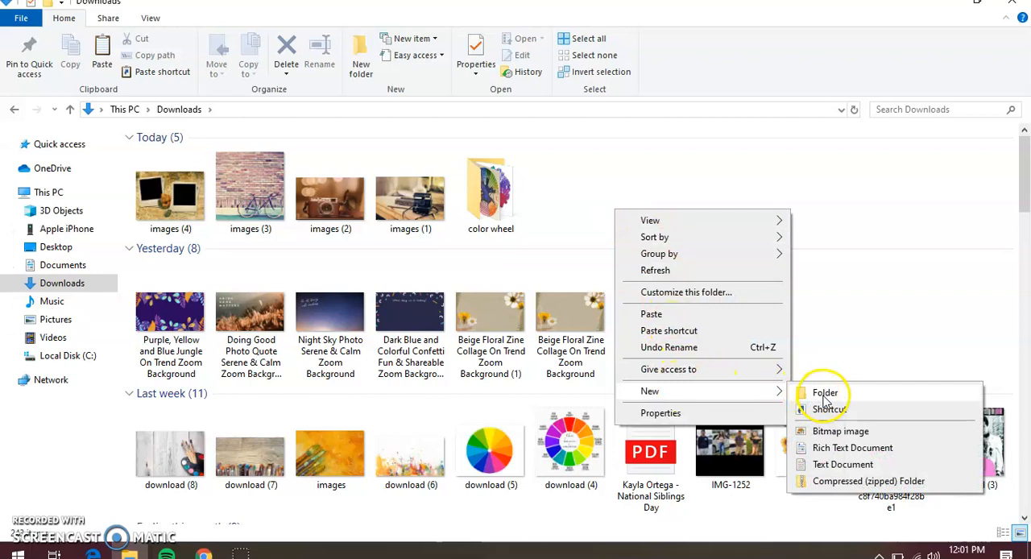
pyautogui.click(825, 392)
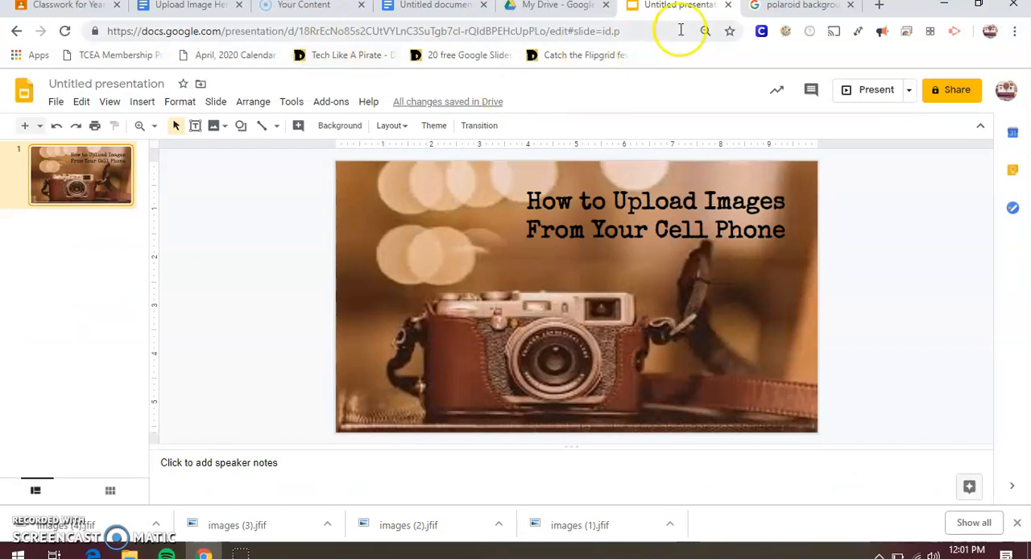
# Create a new Google Drive folder named 'Project Pictures'
pyautogui.click(556, 6)
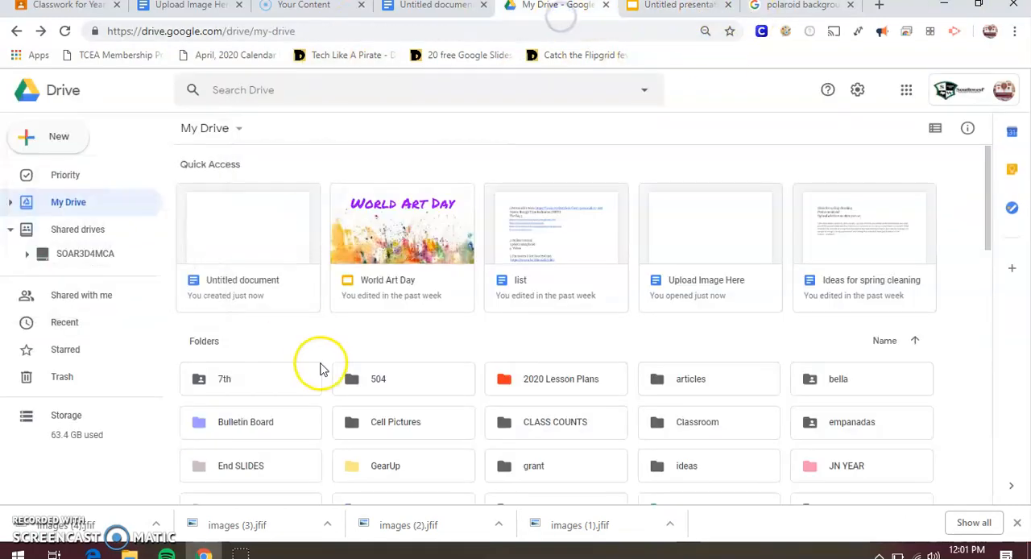
pyautogui.moveTo(588, 403)
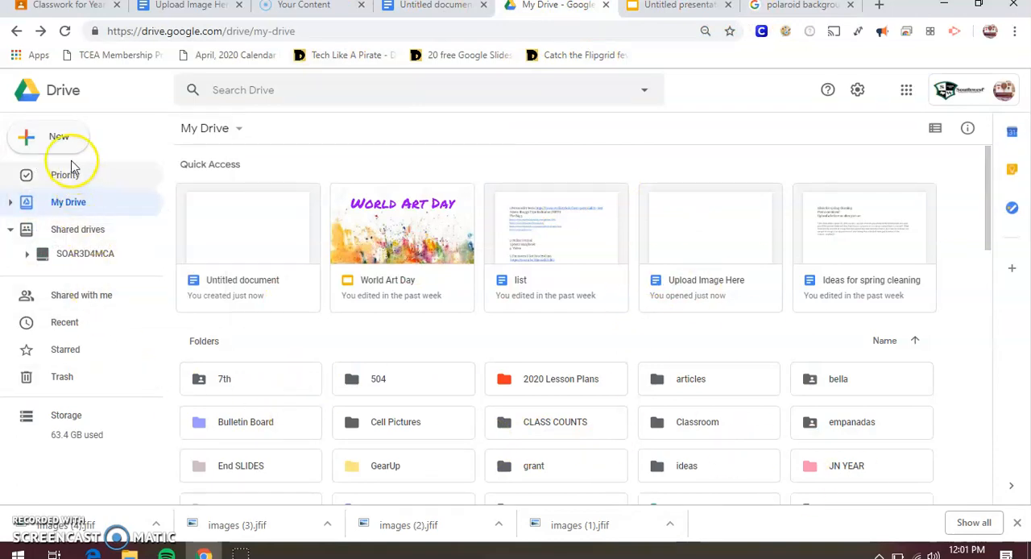
pyautogui.click(49, 137)
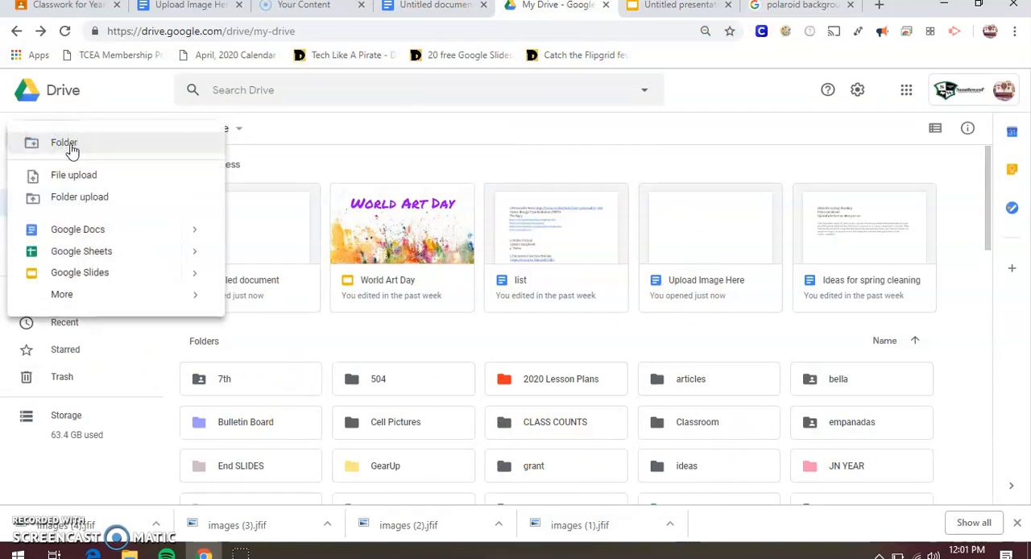
pyautogui.click(64, 143)
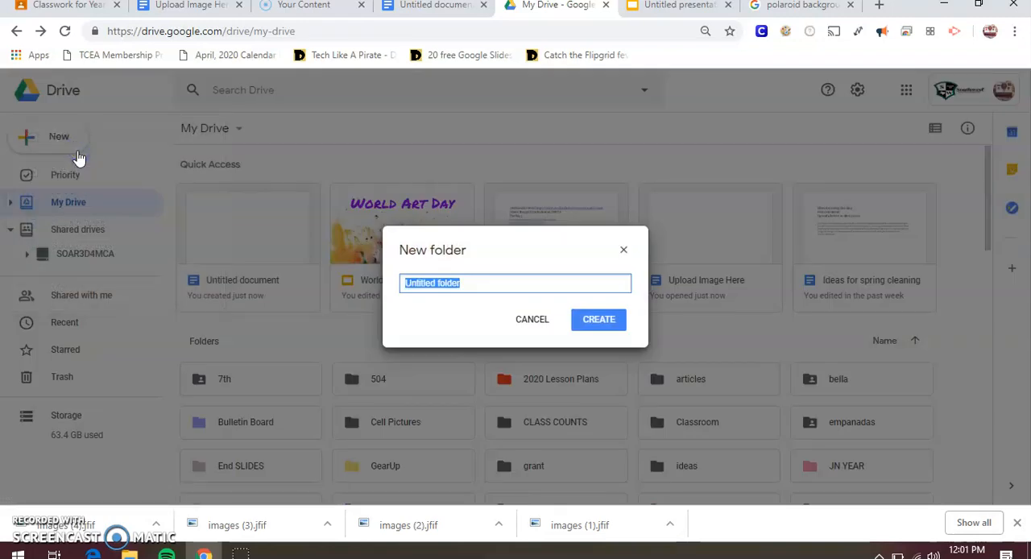
pyautogui.write('Project PIctures')
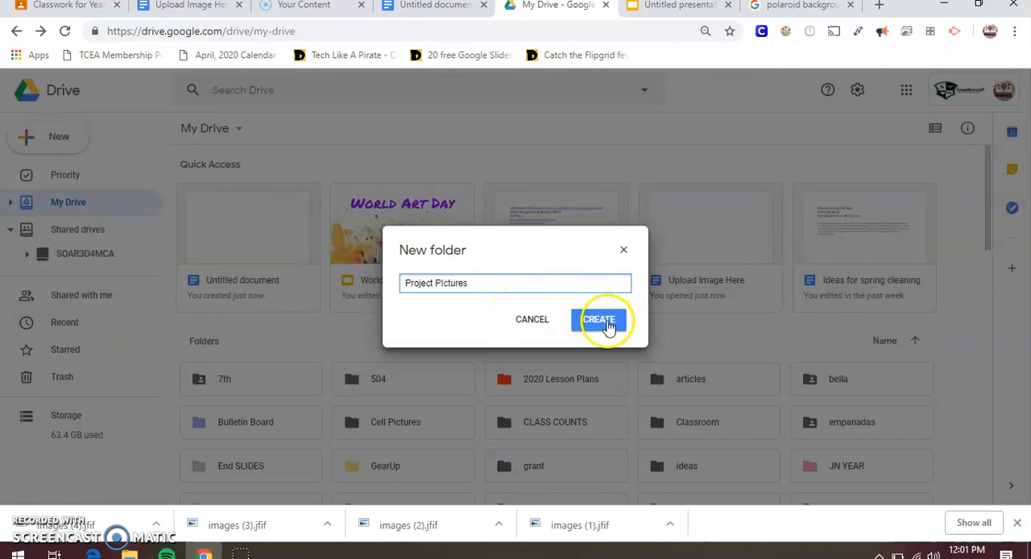
pyautogui.click(599, 320)
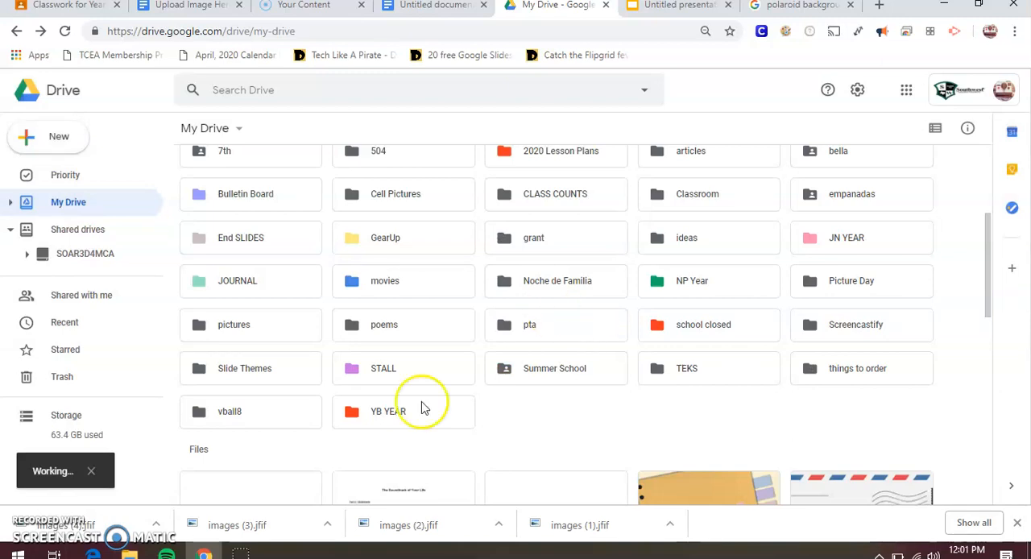
pyautogui.moveTo(739, 265)
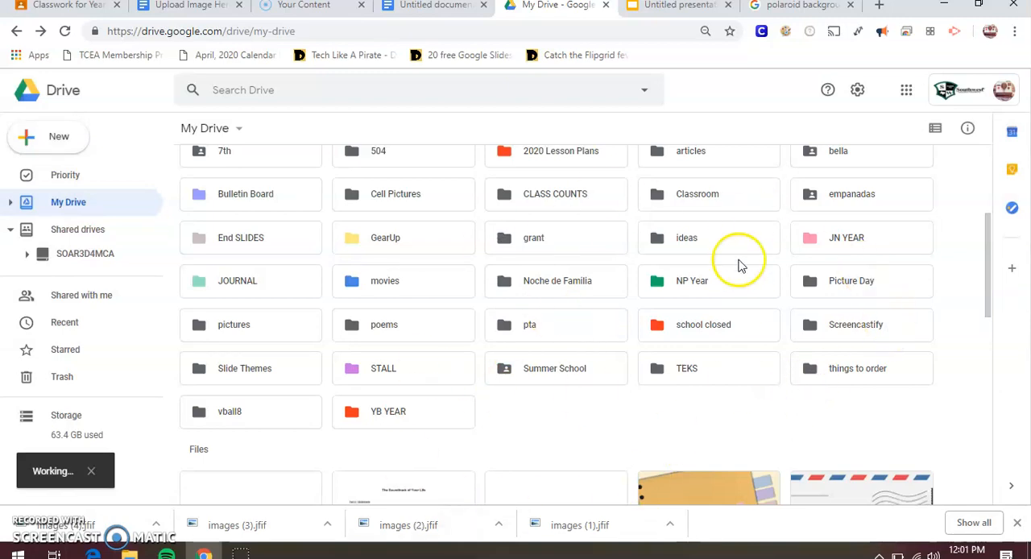
pyautogui.moveTo(519, 453)
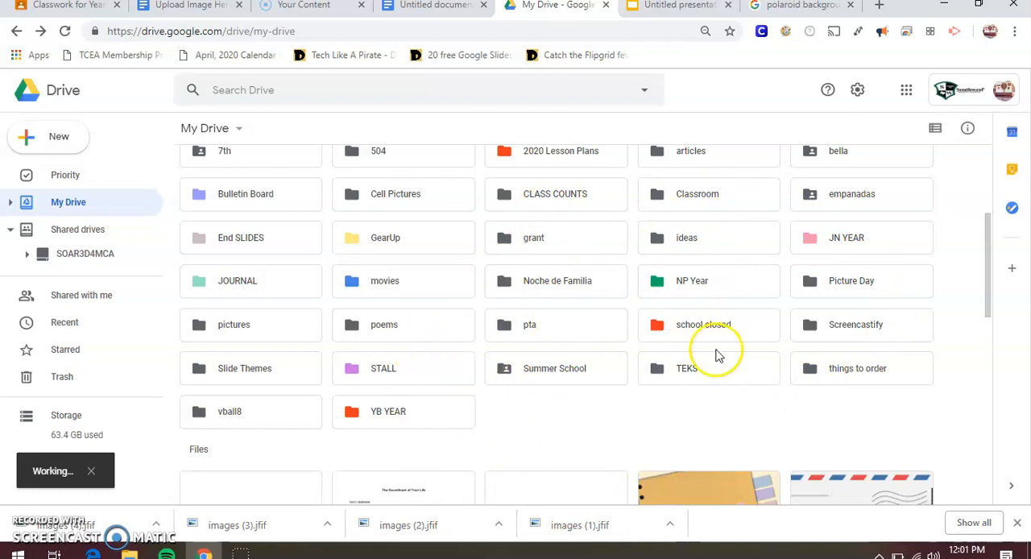
pyautogui.moveTo(640, 336)
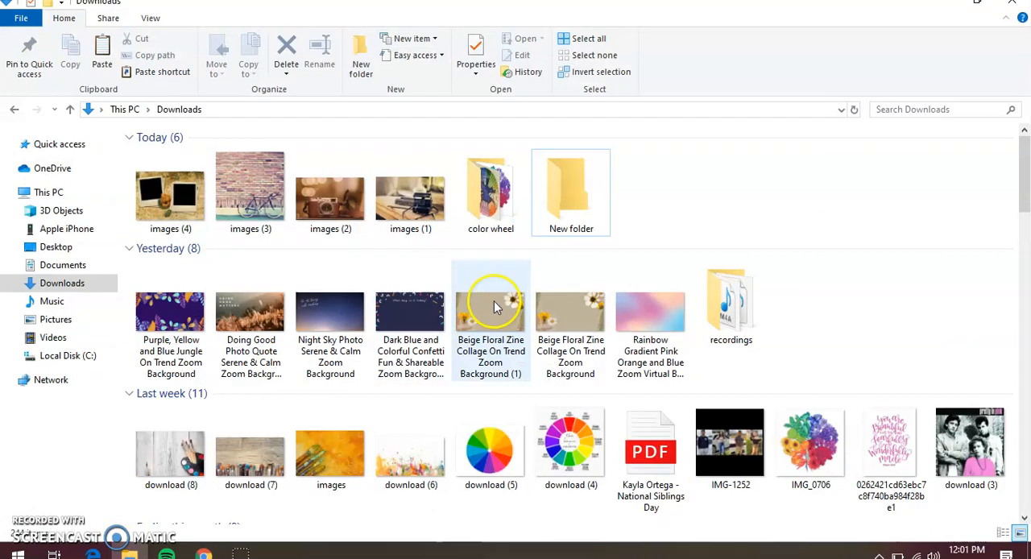
# Browse the iPhone's internal storage into the 120APPLE photo folder
pyautogui.click(66, 229)
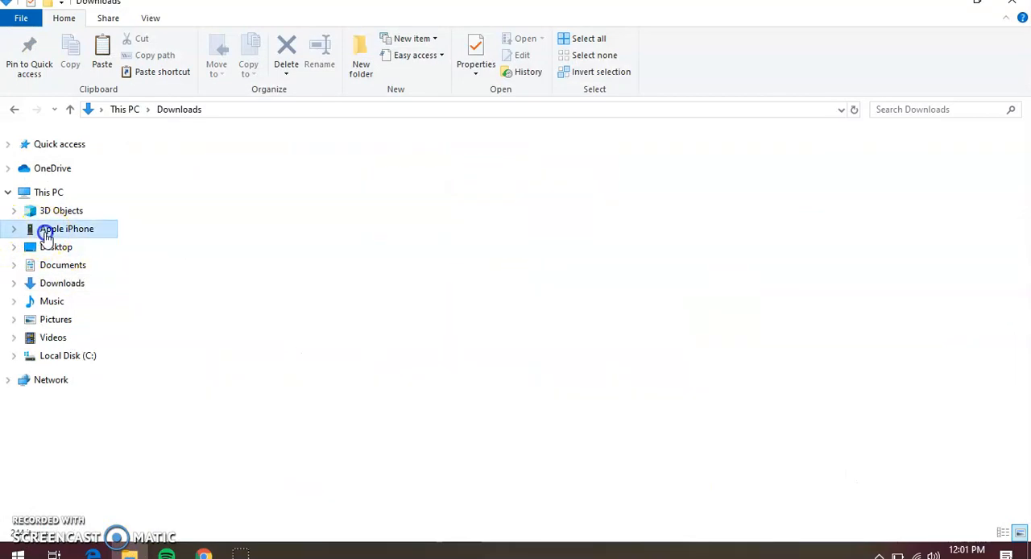
pyautogui.doubleClick(66, 229)
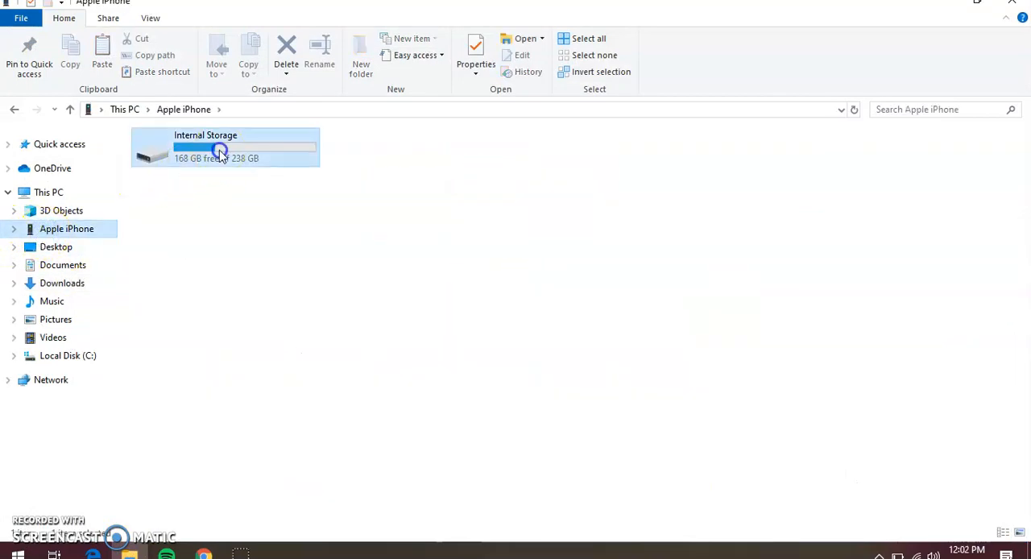
pyautogui.doubleClick(220, 150)
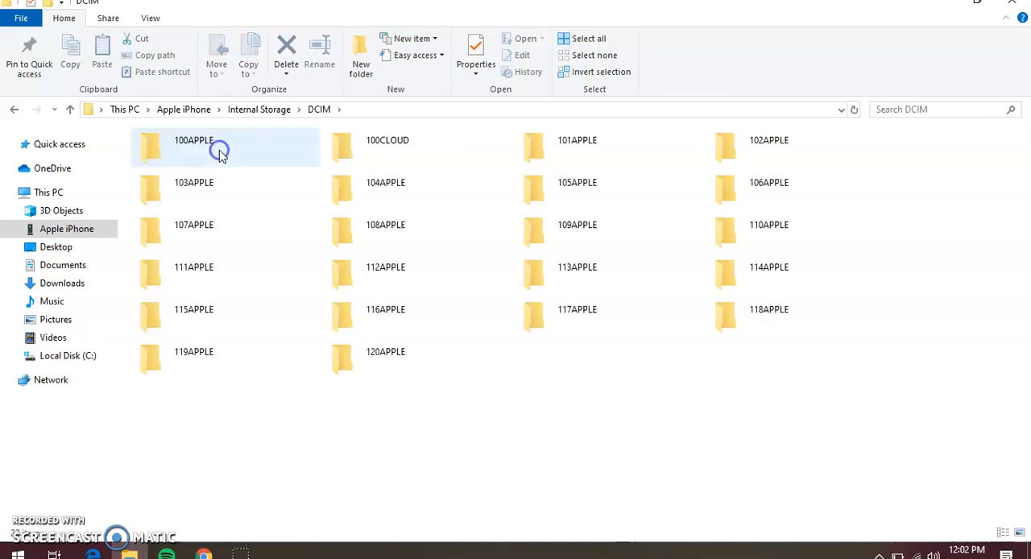
pyautogui.doubleClick(193, 141)
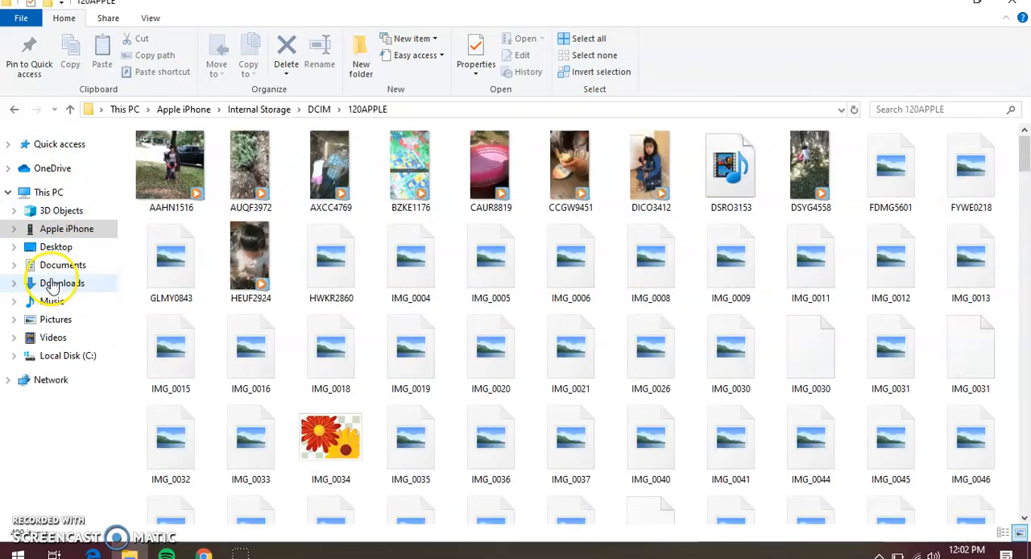
# Paste the copied photos into the Downloads 'color wheel' folder
pyautogui.click(62, 283)
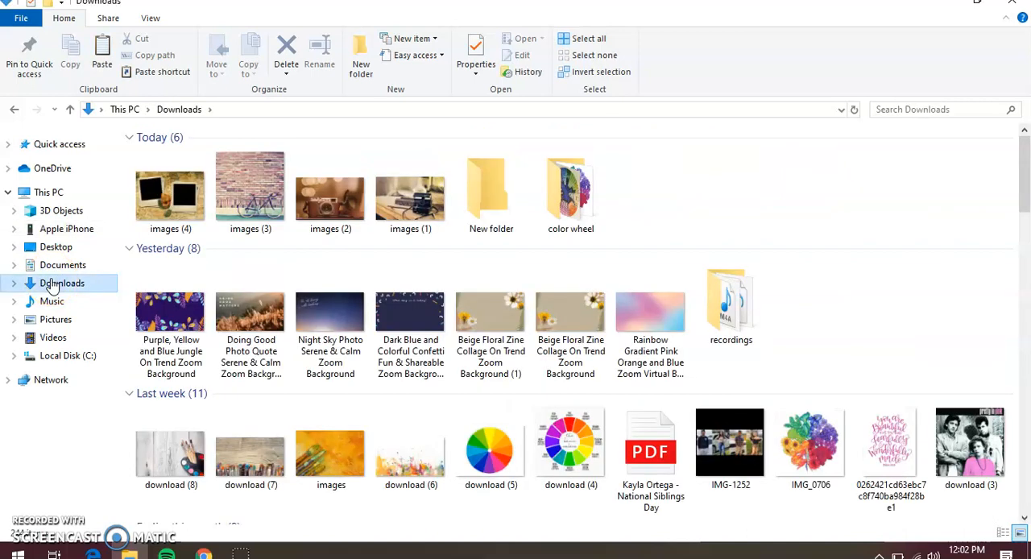
pyautogui.moveTo(570, 189)
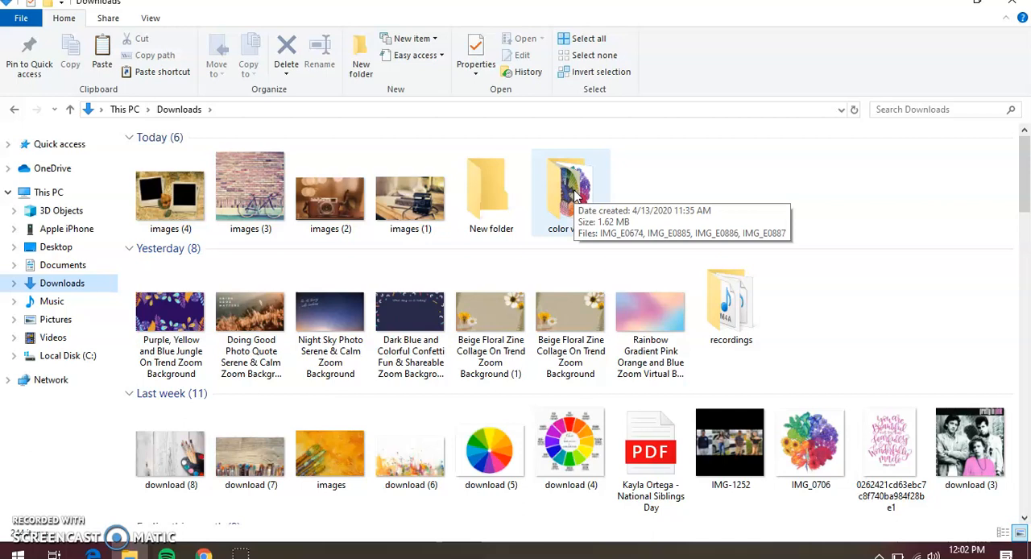
pyautogui.rightClick(538, 220)
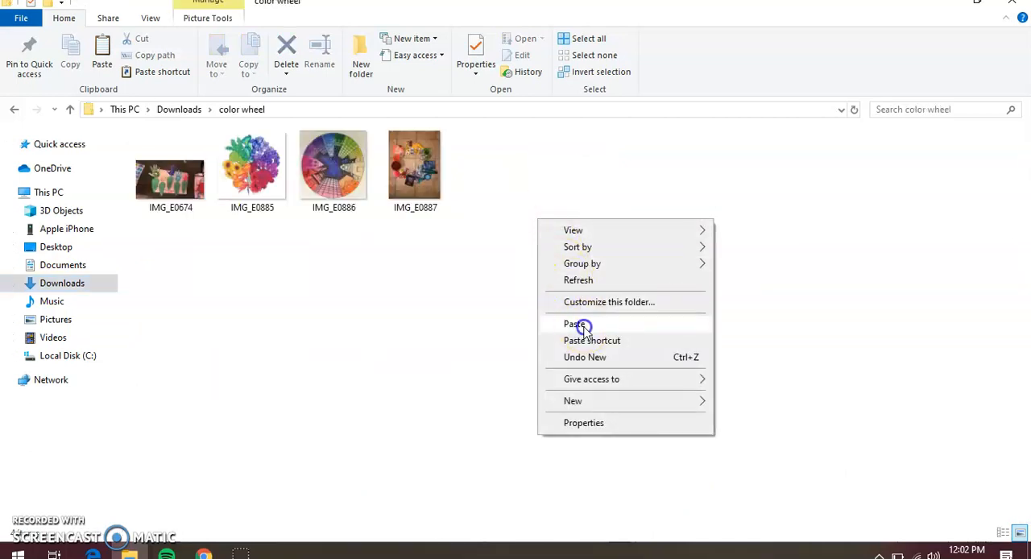
pyautogui.click(574, 323)
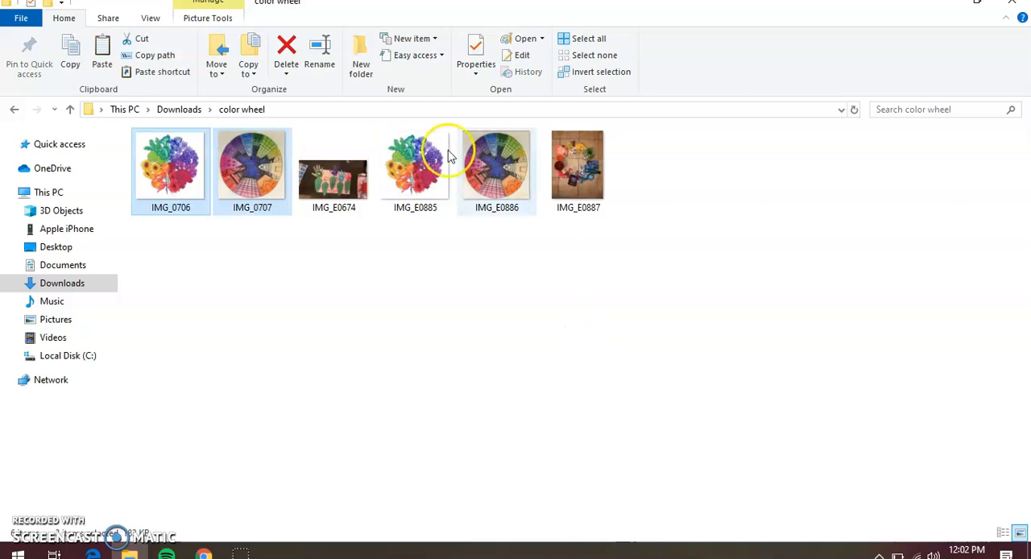
pyautogui.moveTo(512, 173)
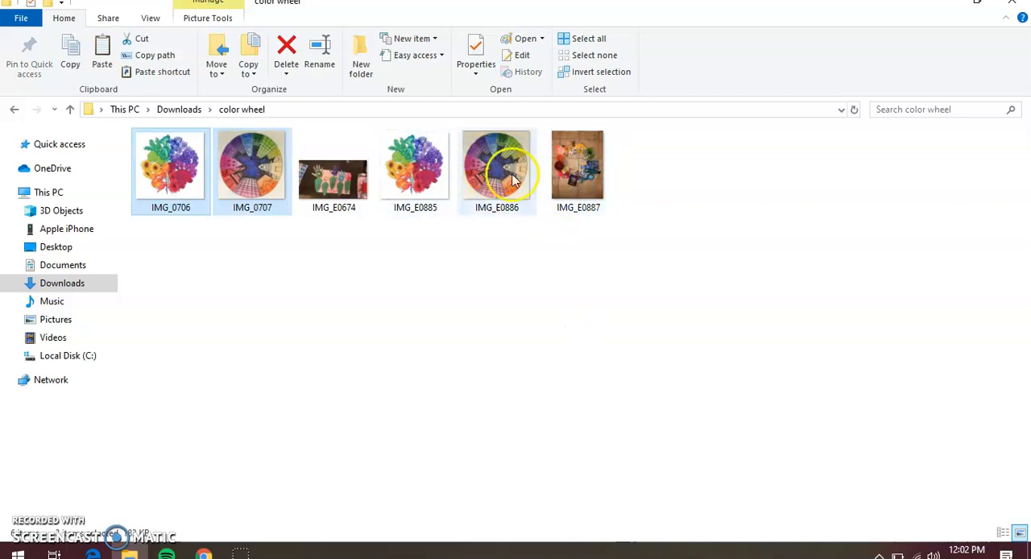
# Delete the unwanted pasted photos, including IMG_E0674, from 'color wheel'
pyautogui.rightClick(251, 165)
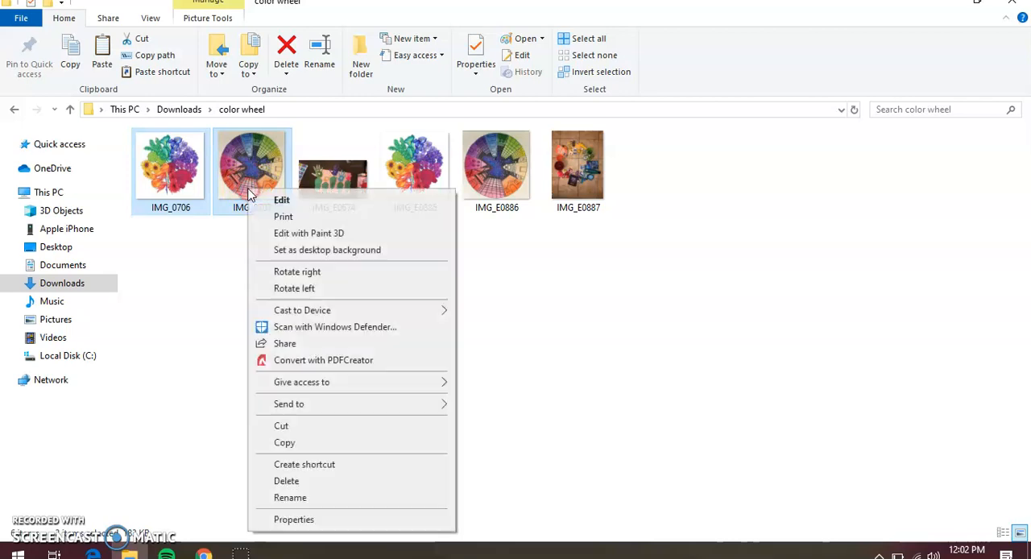
pyautogui.click(290, 481)
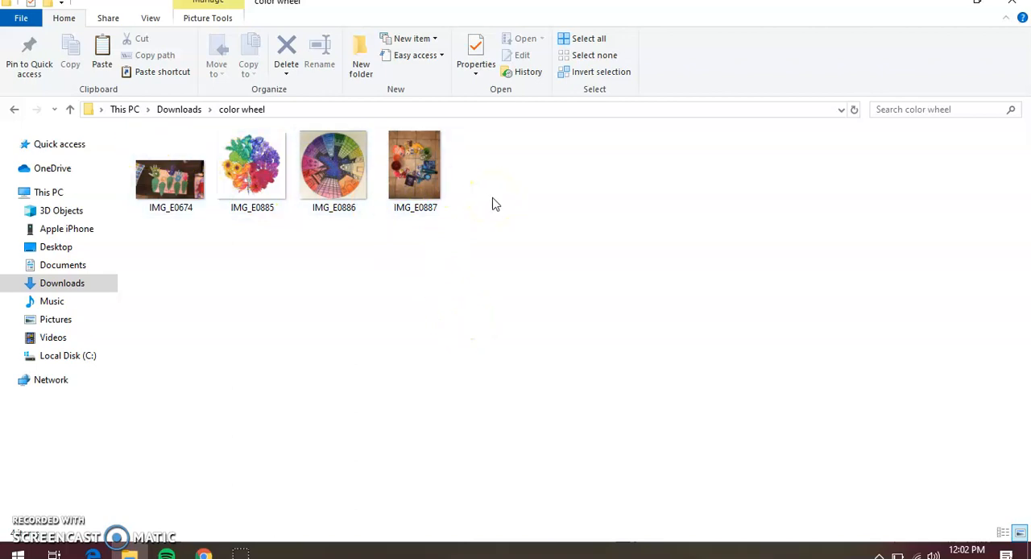
pyautogui.rightClick(170, 171)
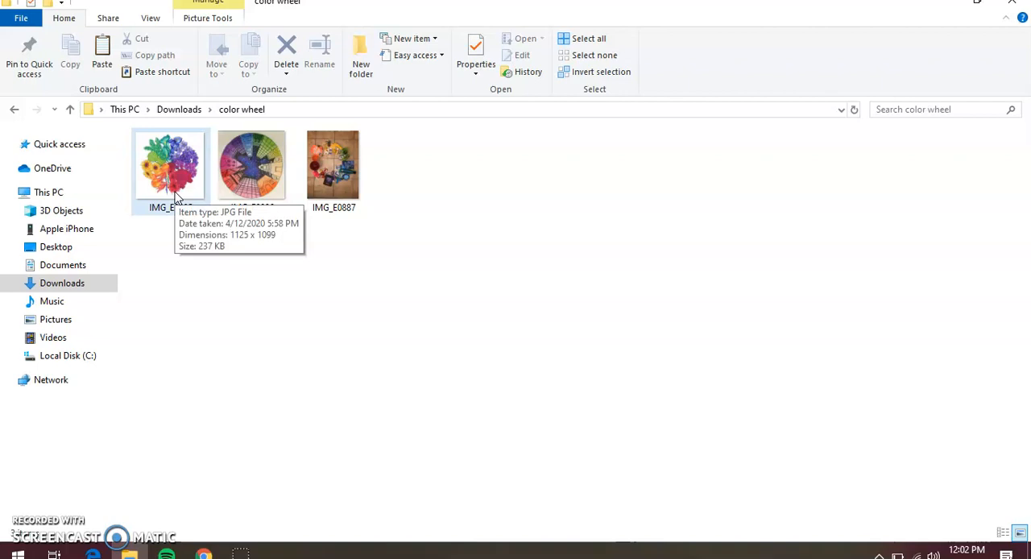
pyautogui.moveTo(417, 215)
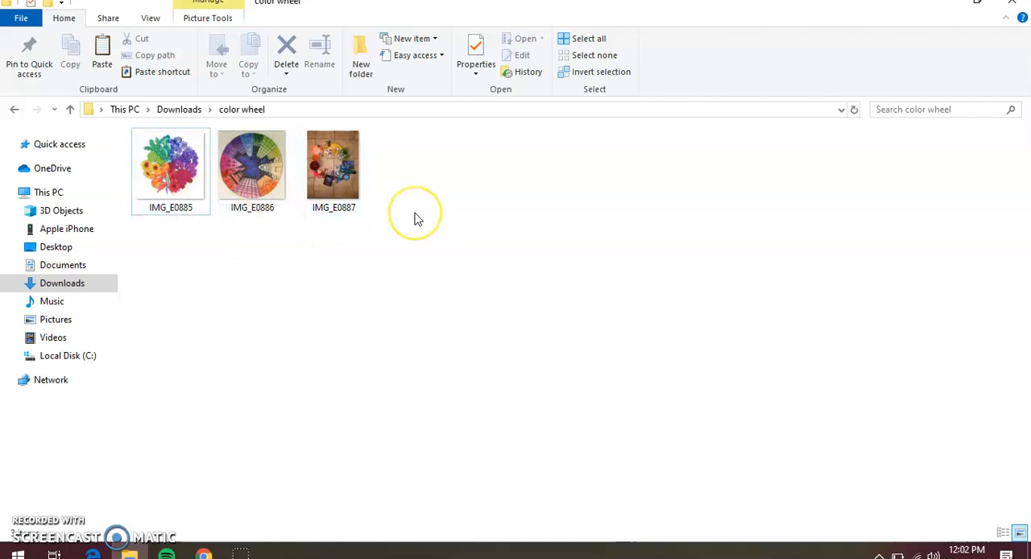
pyautogui.moveTo(935, 20)
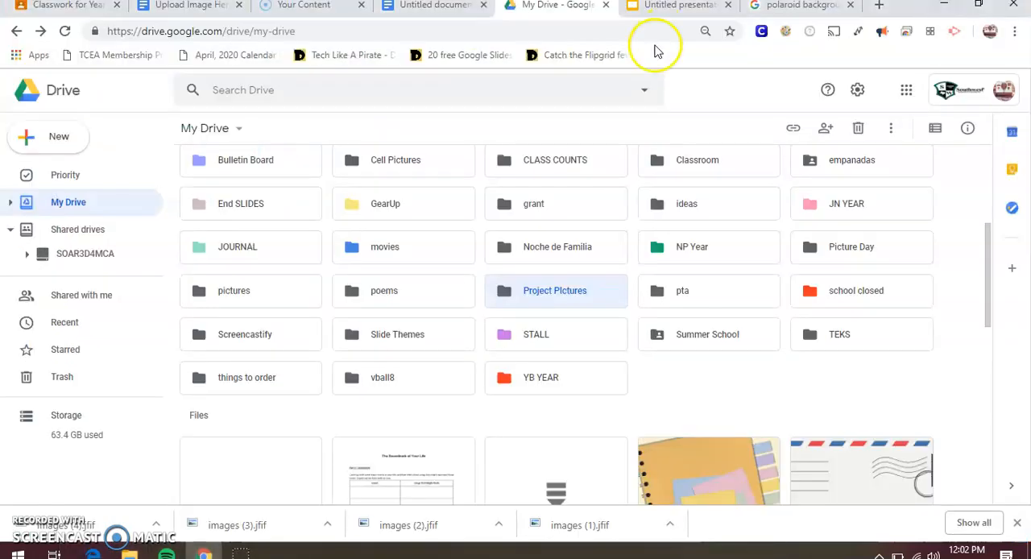
# Switch to the Yearbook Classwork tab showing the Color Wheel Art assignment
pyautogui.click(60, 7)
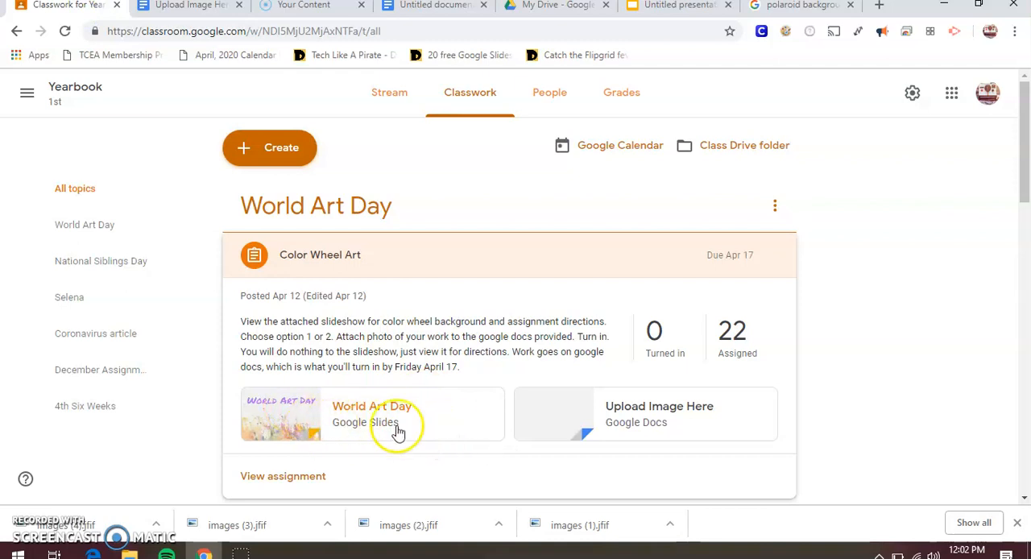
pyautogui.moveTo(407, 435)
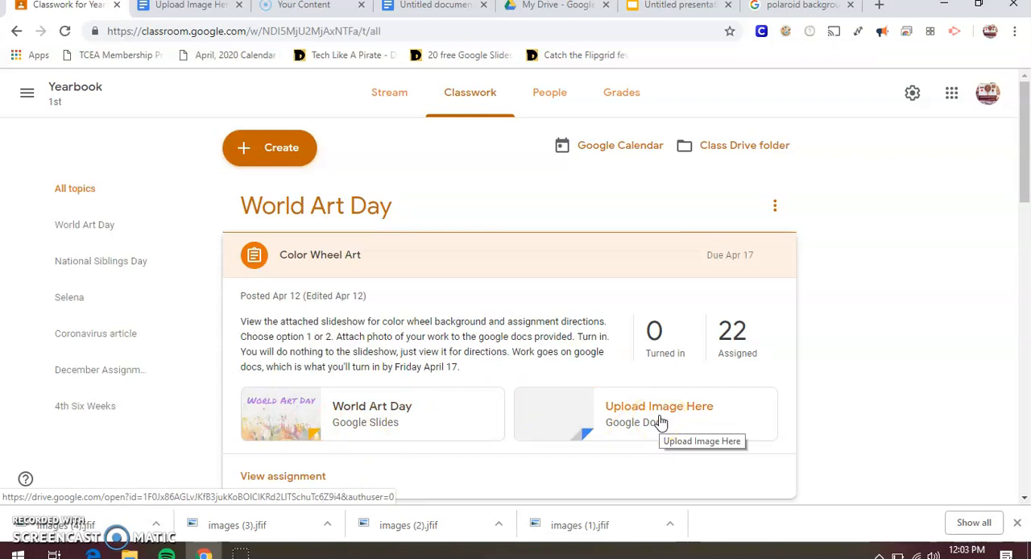
pyautogui.moveTo(537, 248)
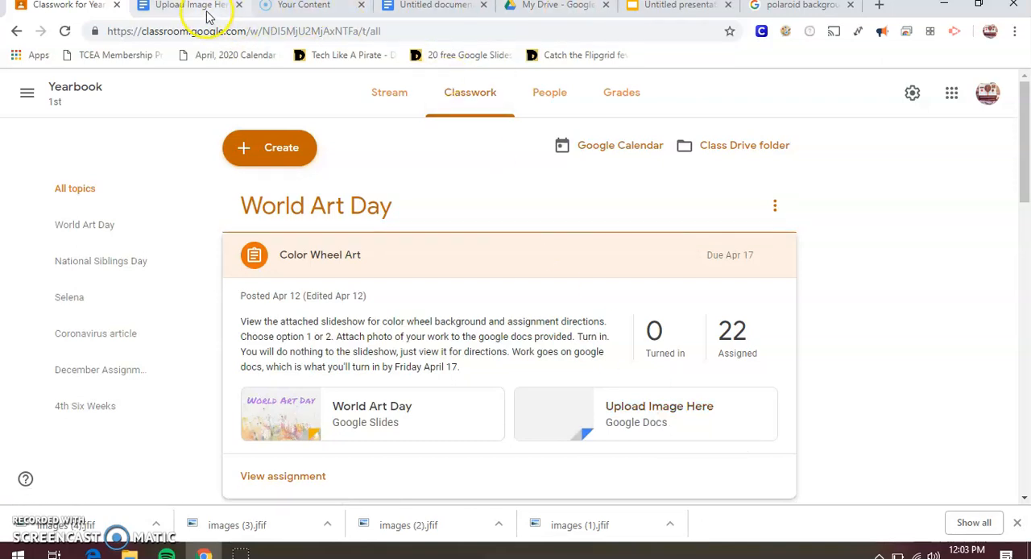
# Switch to the Untitled document and open its Insert menu
pyautogui.click(189, 5)
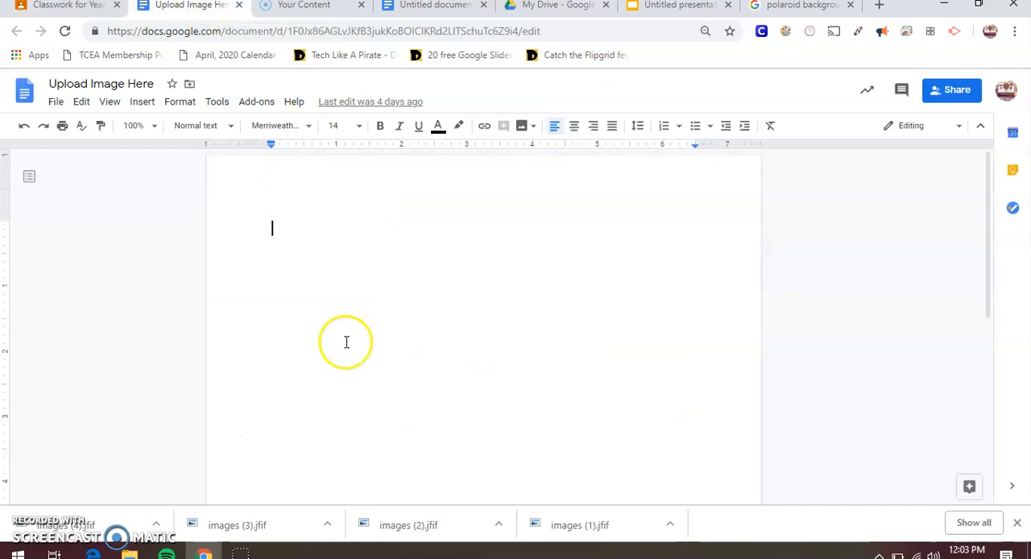
pyautogui.moveTo(351, 271)
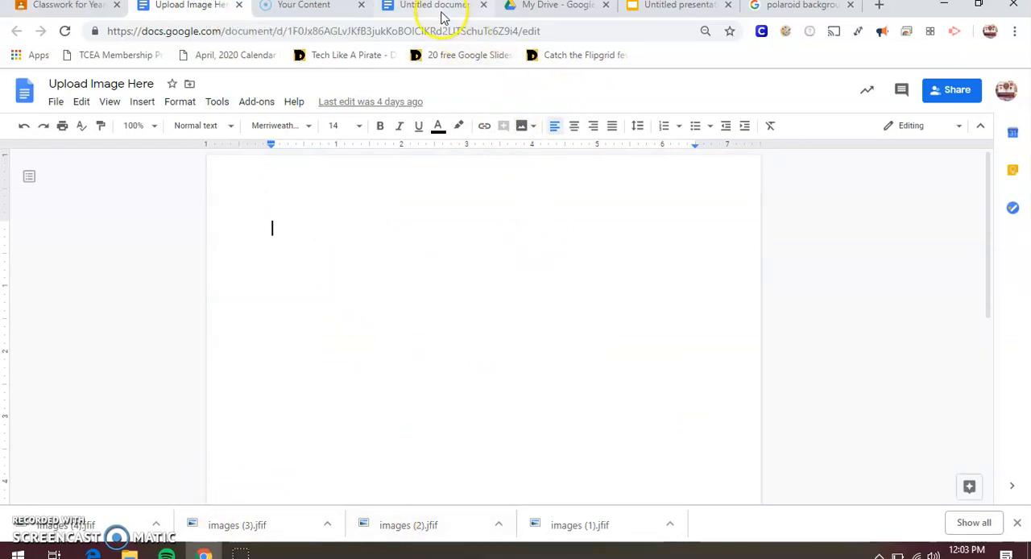
pyautogui.click(435, 5)
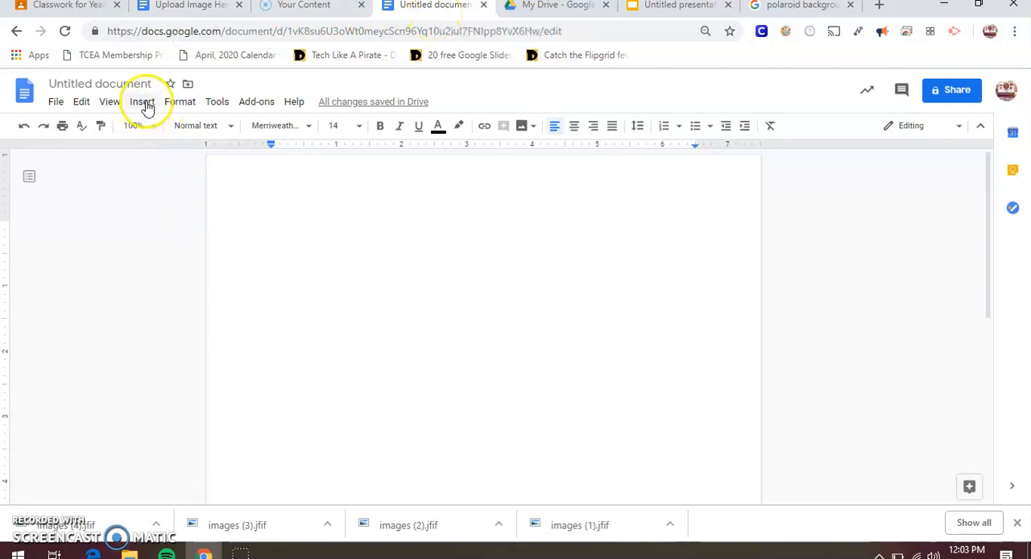
pyautogui.click(142, 101)
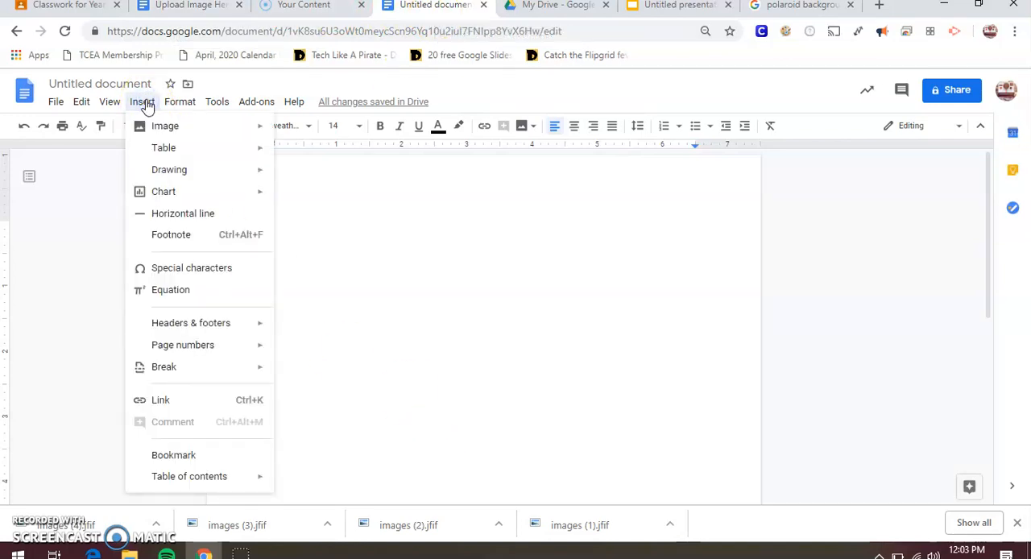
pyautogui.moveTo(165, 126)
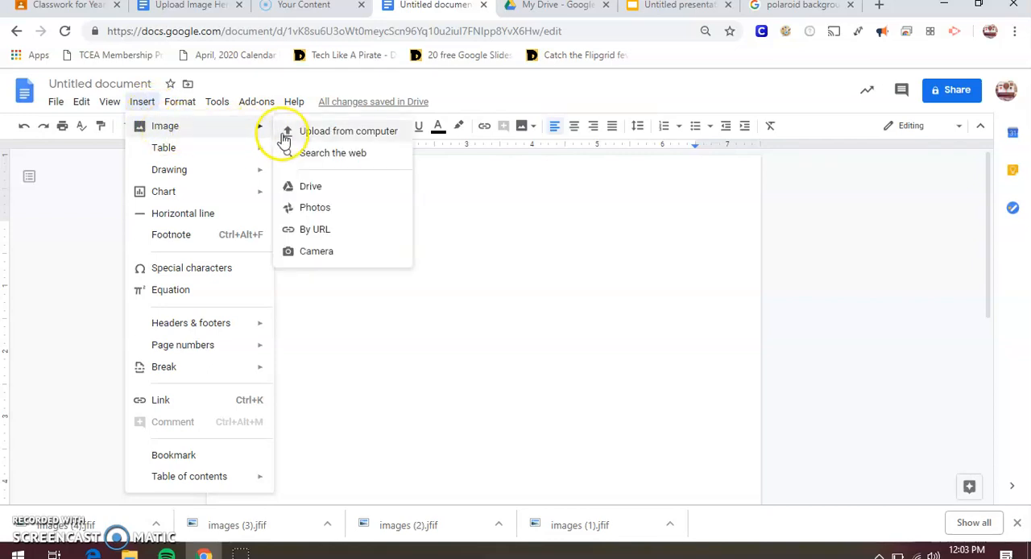
pyautogui.moveTo(332, 144)
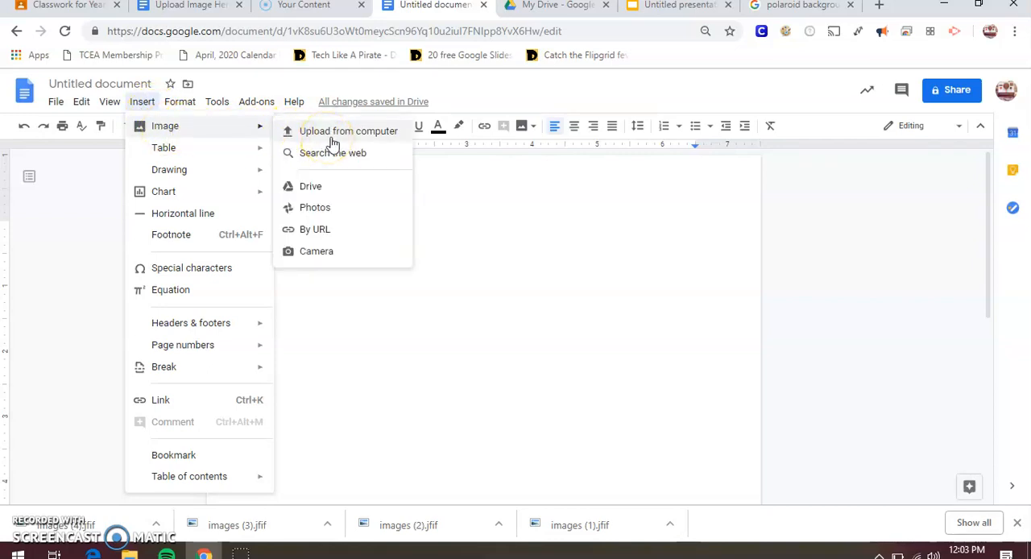
# Upload an image from the computer, browsing to the Downloads 'color wheel' folder
pyautogui.click(347, 130)
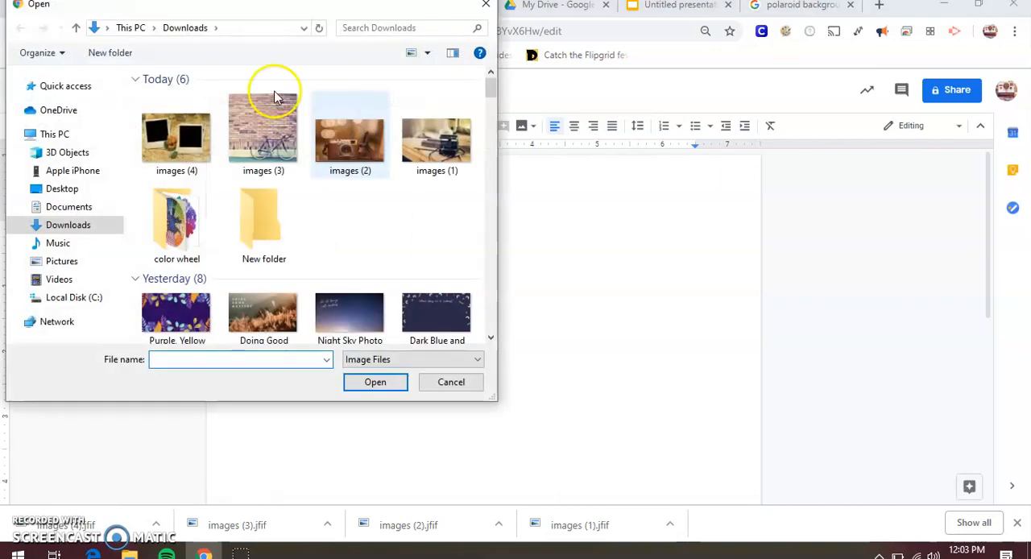
pyautogui.click(68, 225)
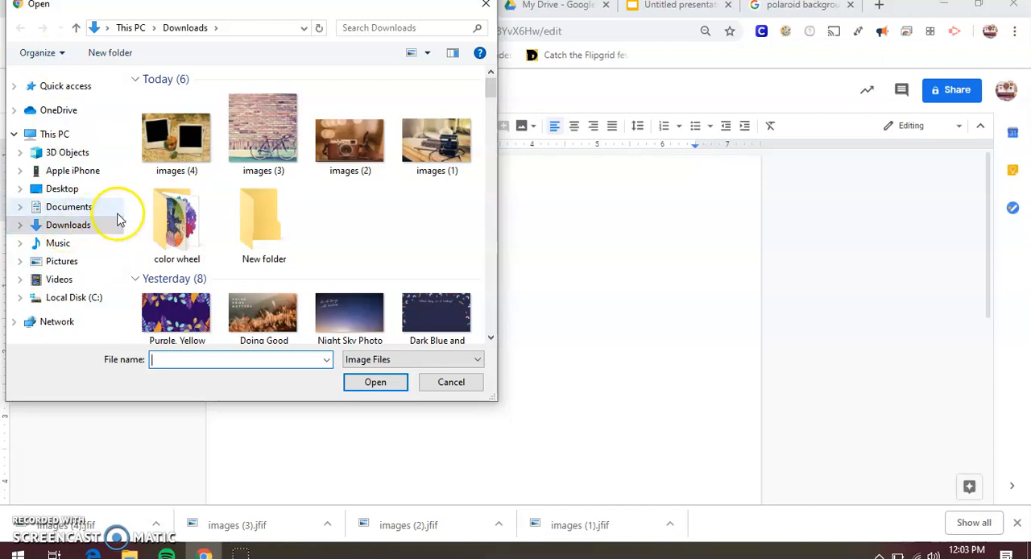
pyautogui.doubleClick(176, 217)
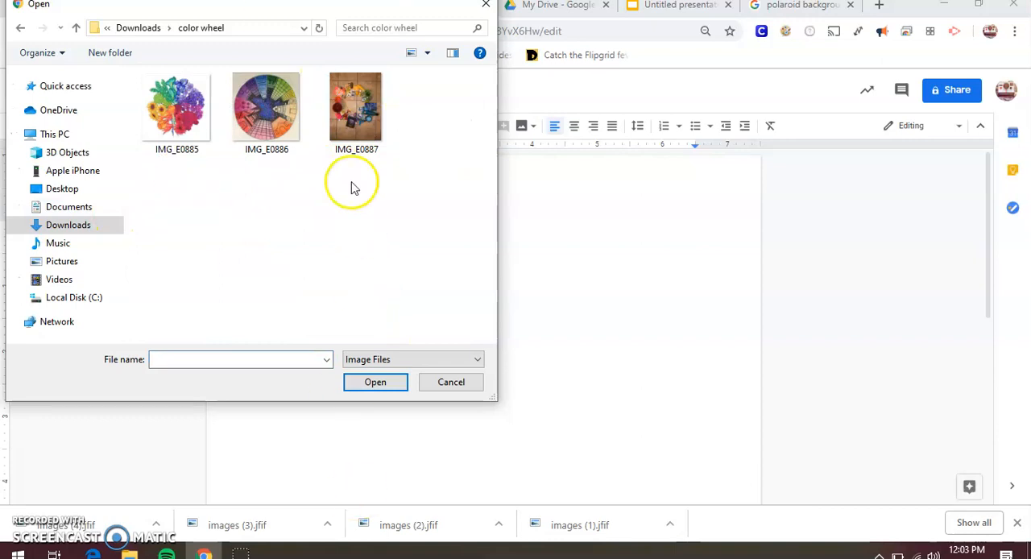
pyautogui.moveTo(356, 113)
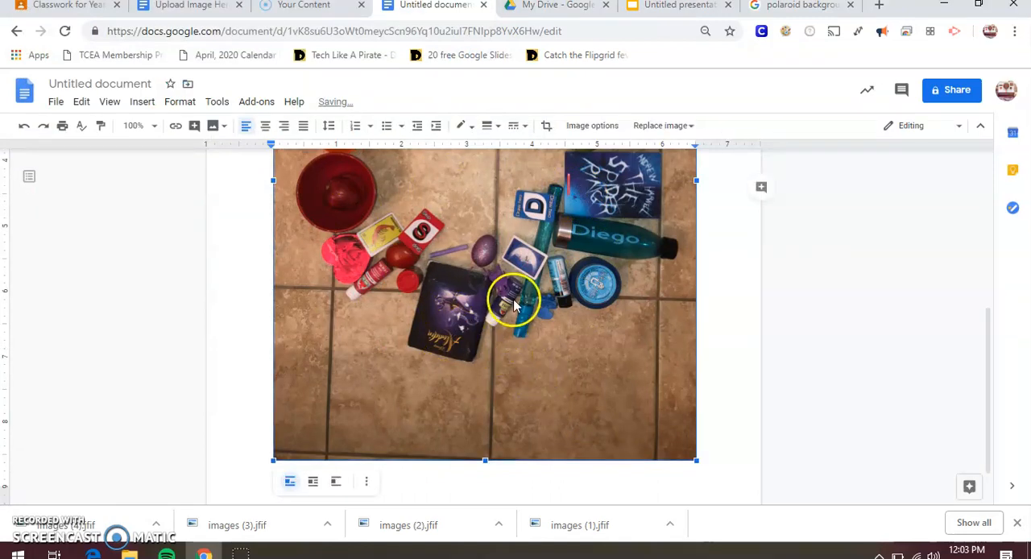
pyautogui.moveTo(592, 300)
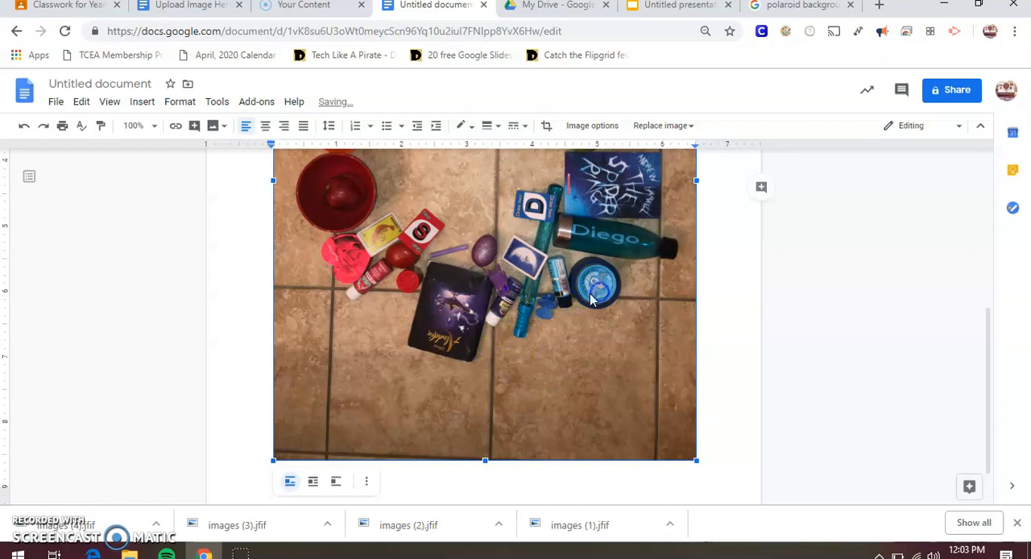
pyautogui.moveTo(313, 481)
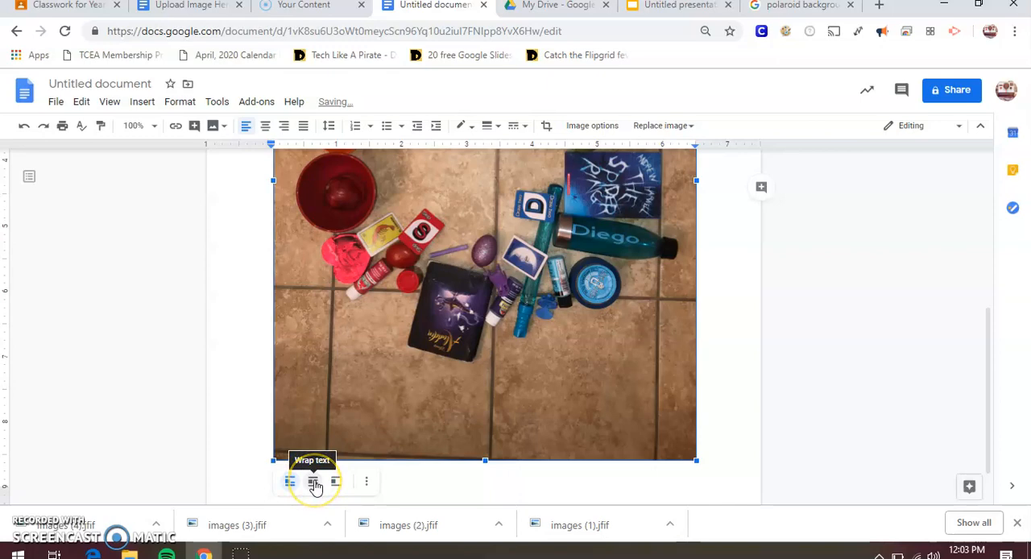
# Set the tiled-floor photo to Wrap text and drag a corner to enlarge it
pyautogui.click(313, 481)
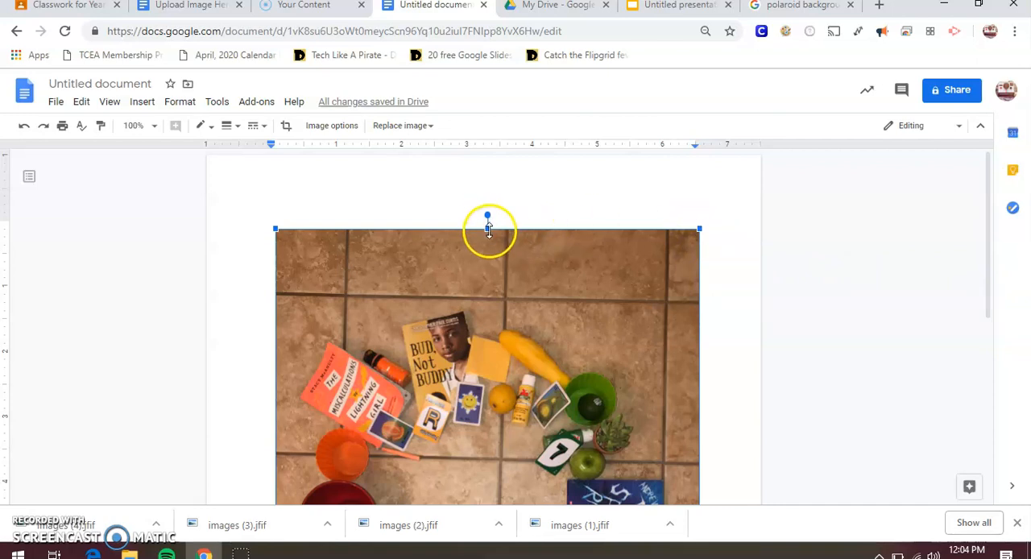
pyautogui.moveTo(488, 229); pyautogui.dragTo(490, 198)
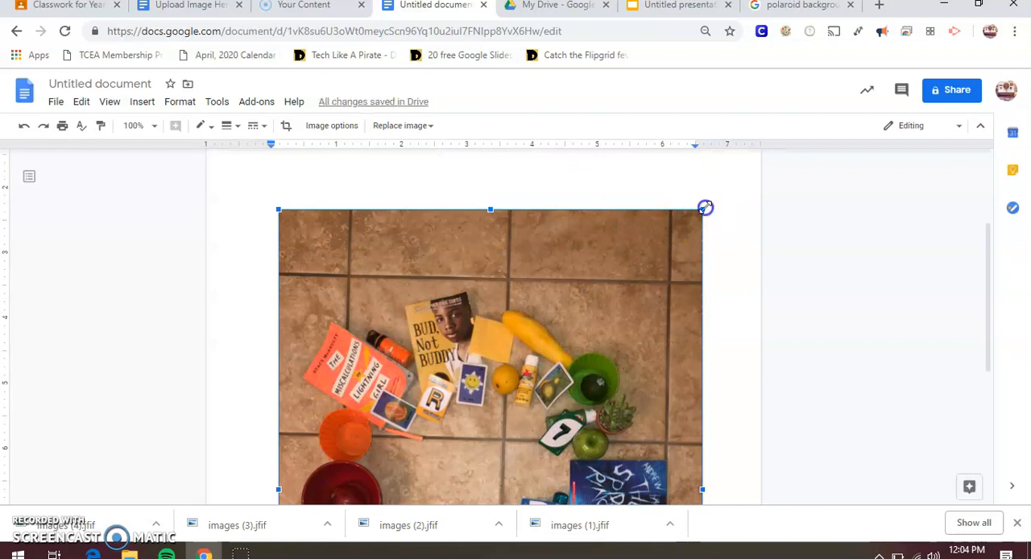
pyautogui.moveTo(705, 208); pyautogui.dragTo(496, 179)
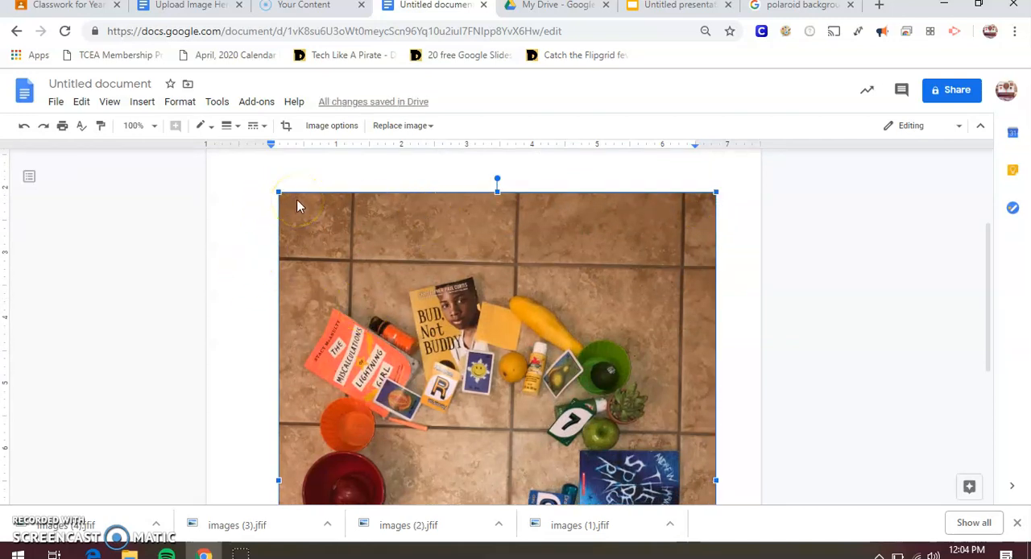
pyautogui.moveTo(433, 302)
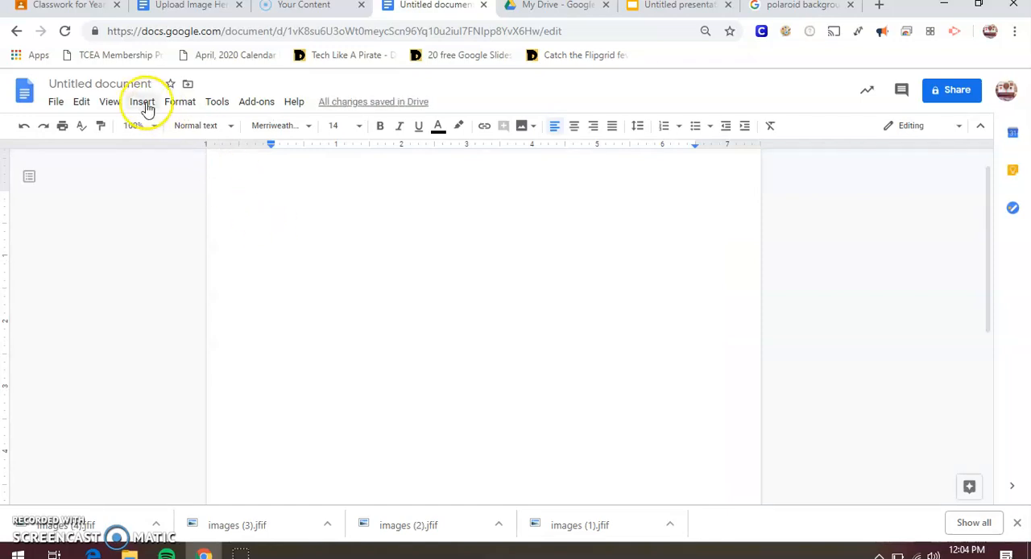
# Upload the city color wheel picture from the computer, then delete it
pyautogui.click(141, 101)
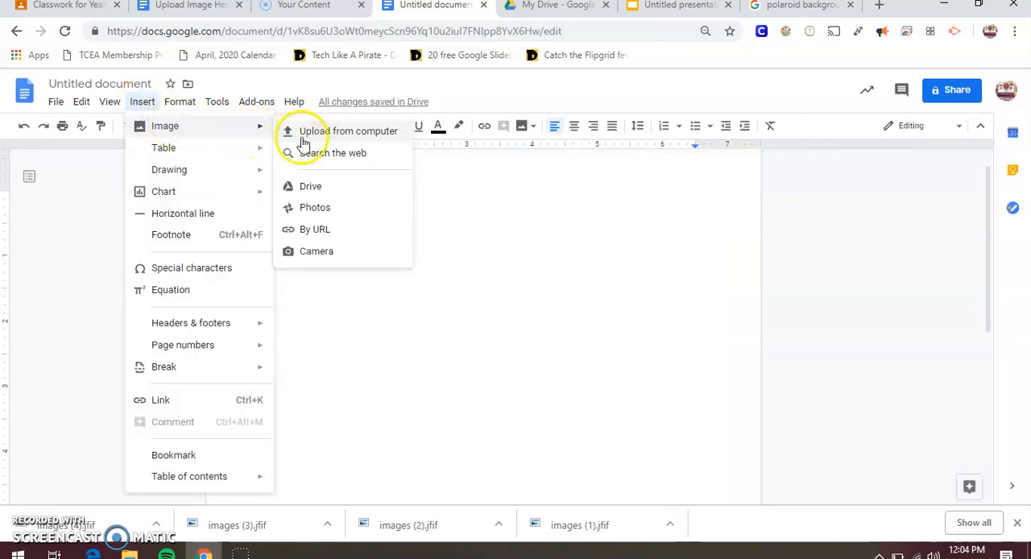
pyautogui.click(349, 131)
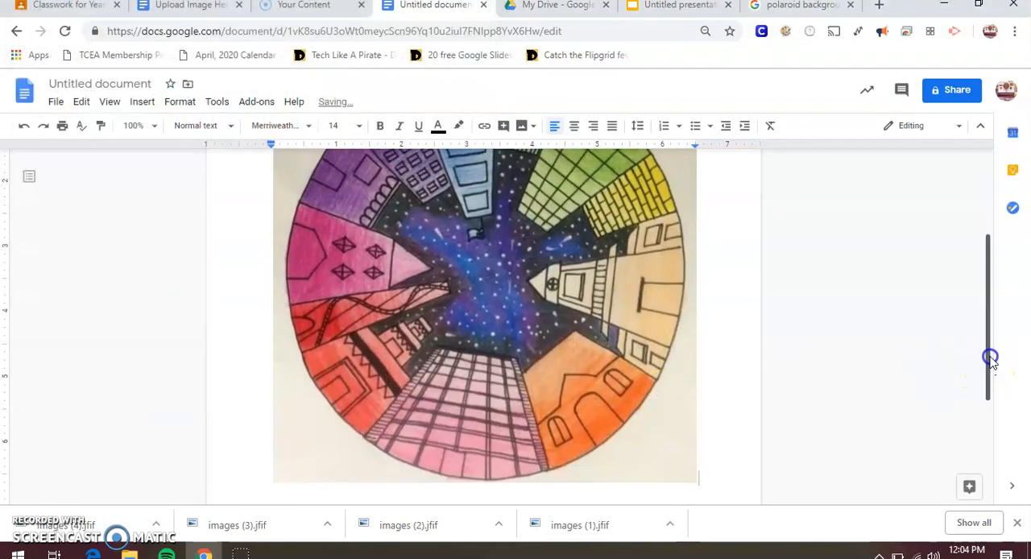
pyautogui.scroll(-3)
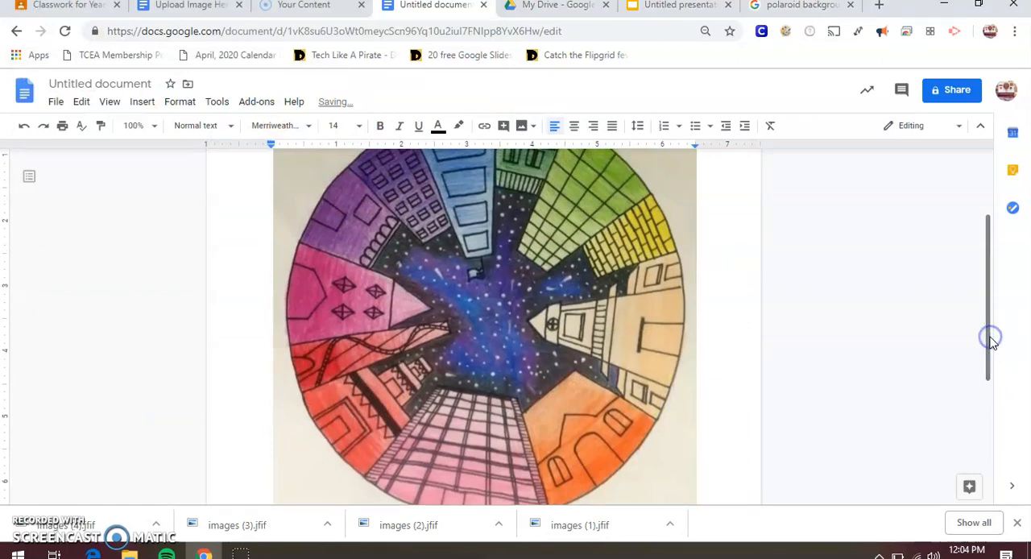
pyautogui.moveTo(575, 261)
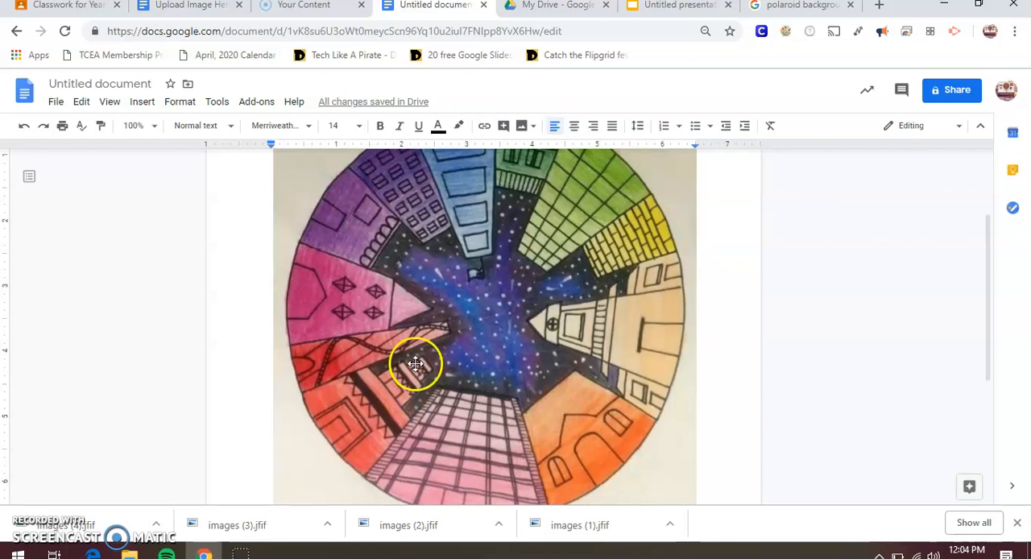
pyautogui.moveTo(483, 202)
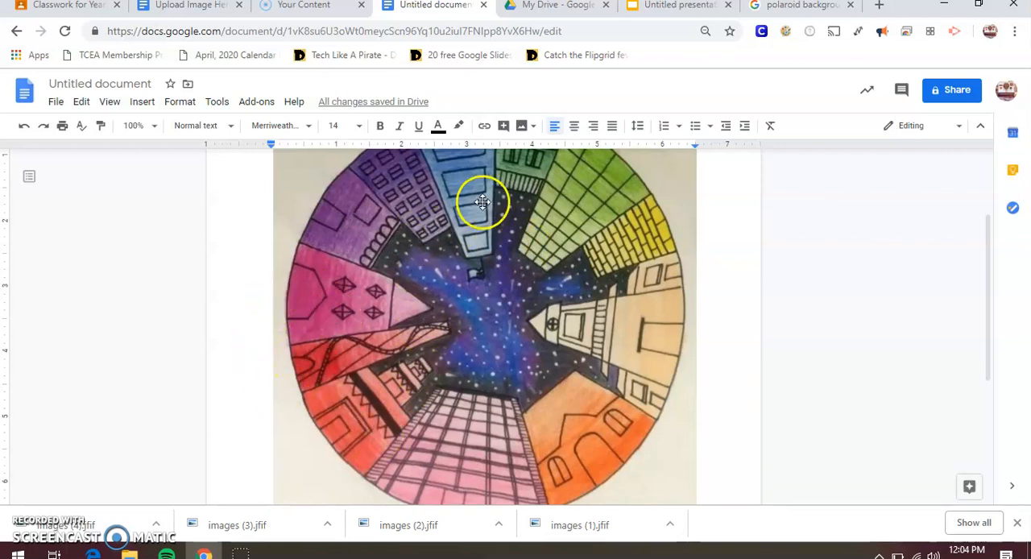
pyautogui.moveTo(546, 222)
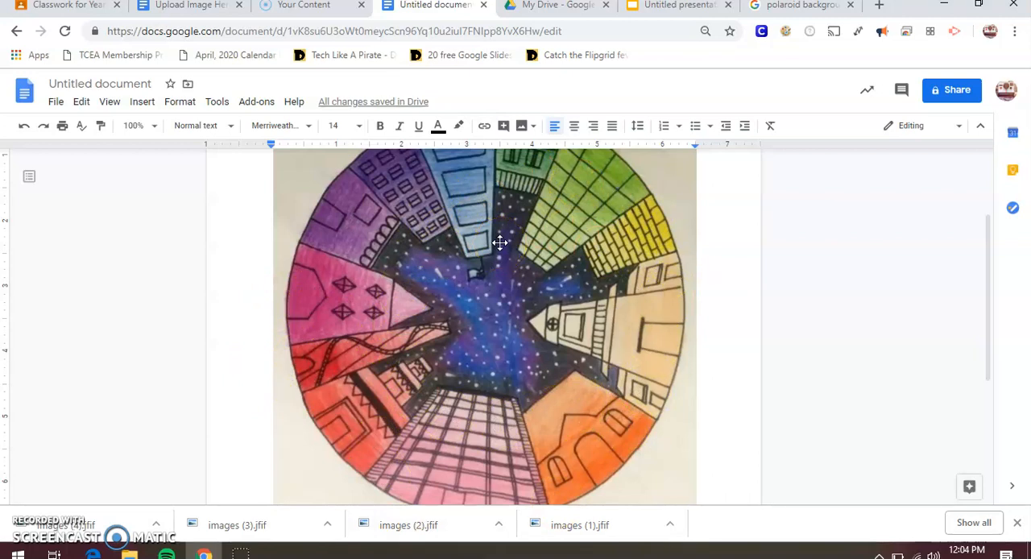
pyautogui.click(499, 243)
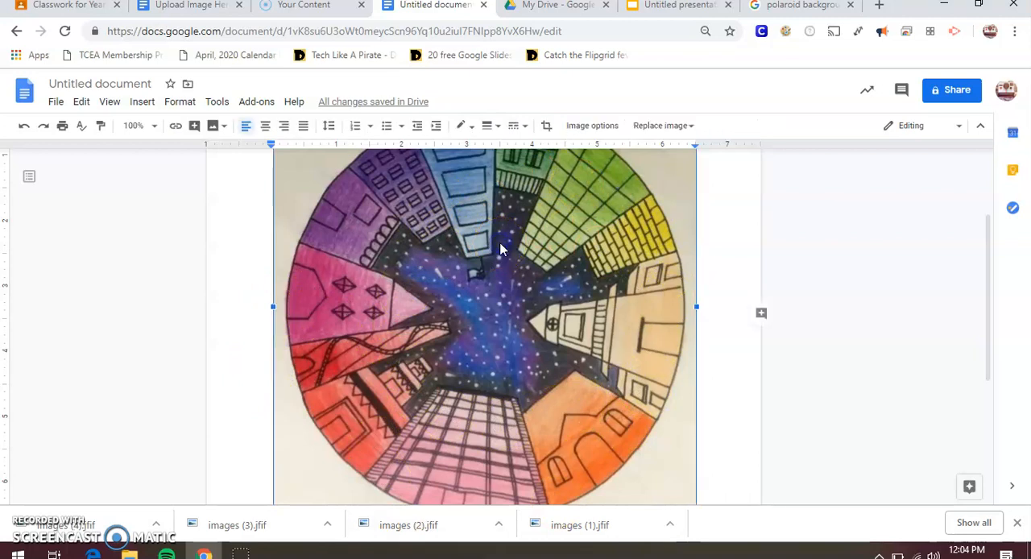
pyautogui.press('delete')
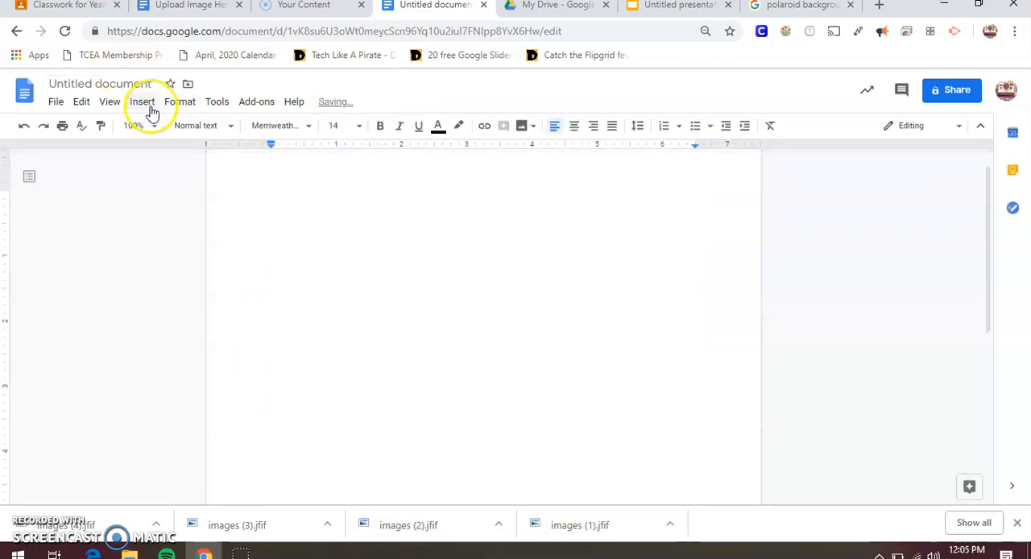
# Upload the flower color wheel photo IMG_E0885 from the computer into the document
pyautogui.click(142, 102)
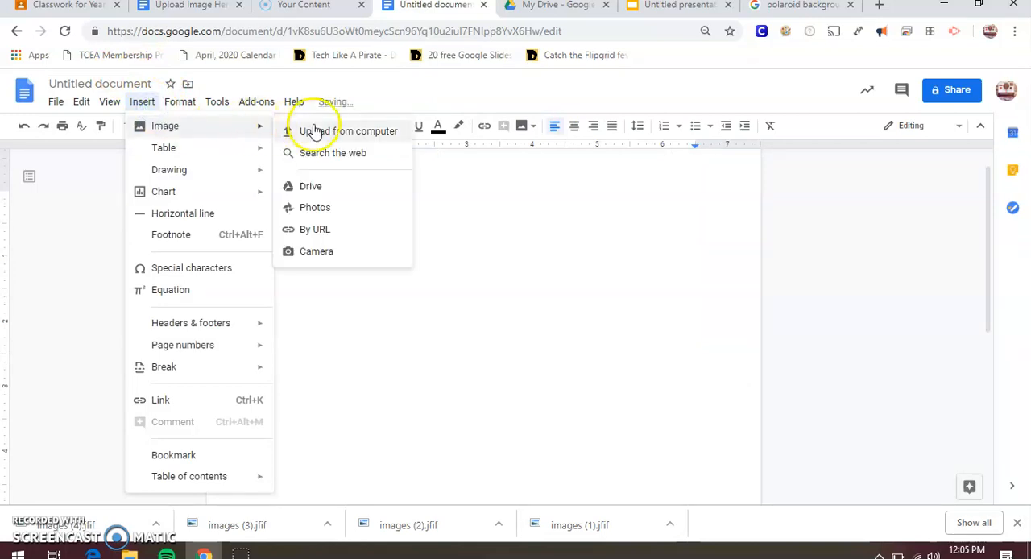
pyautogui.click(349, 131)
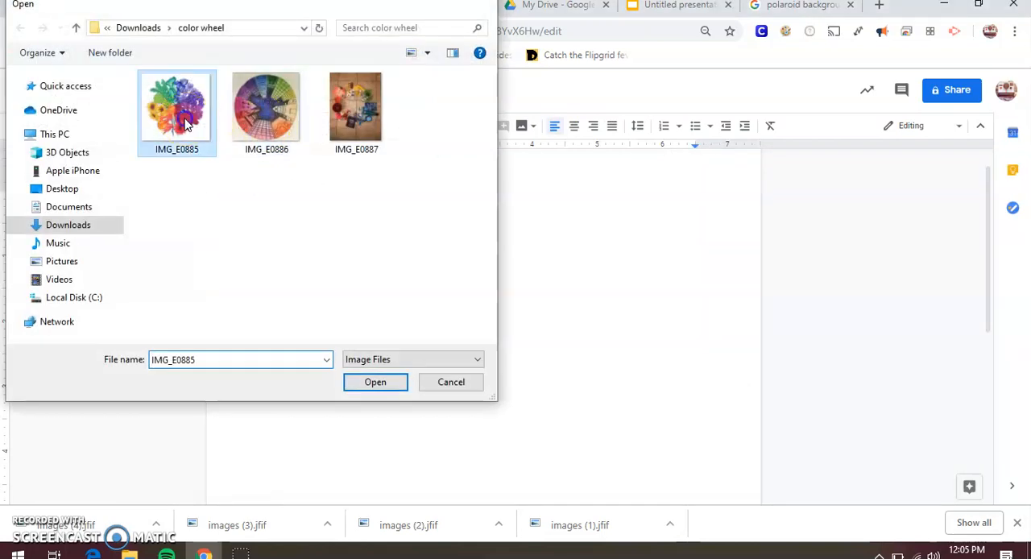
pyautogui.click(375, 381)
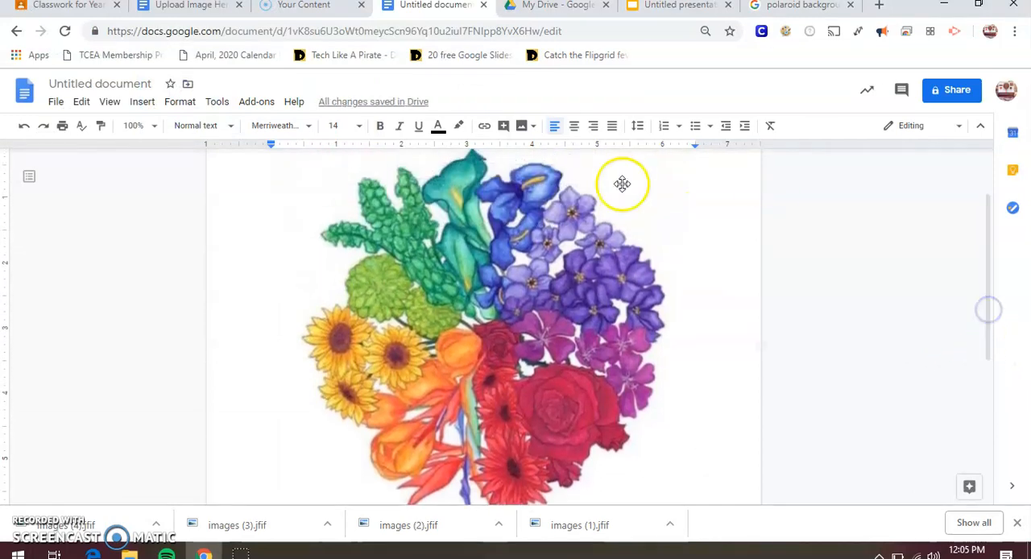
pyautogui.moveTo(601, 198)
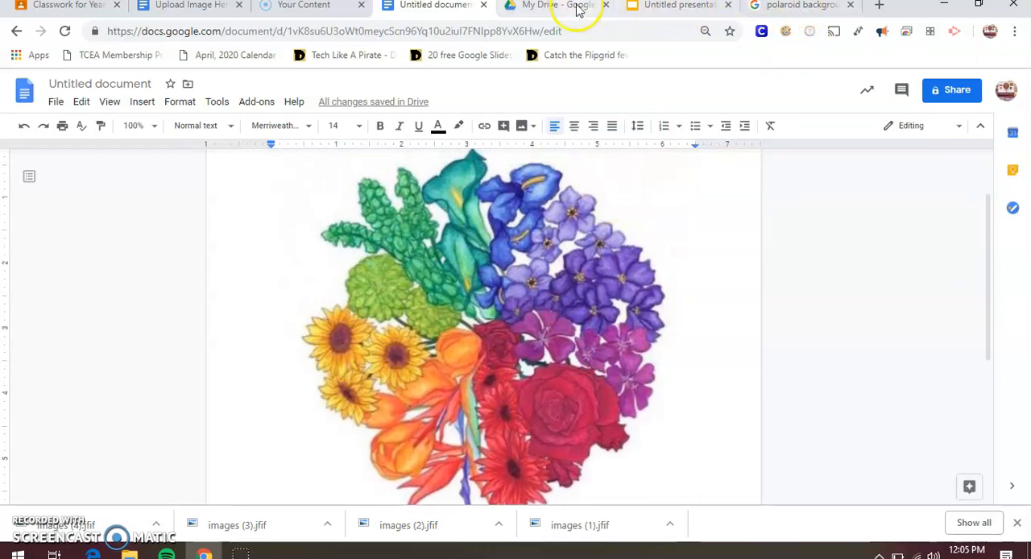
# Check the Project Pictures folder in Google Drive for IMG_E0886, then return to the document
pyautogui.click(552, 5)
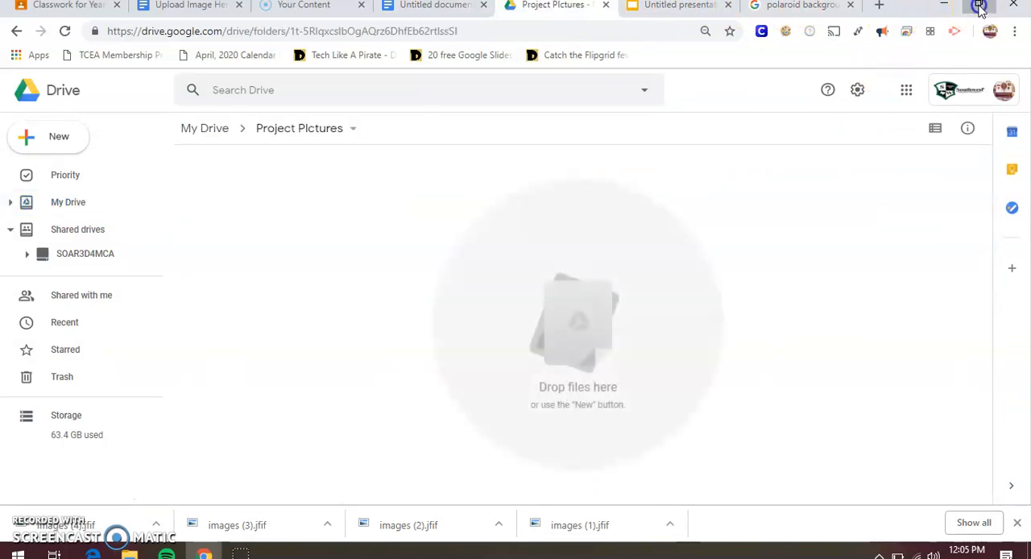
pyautogui.click(979, 5)
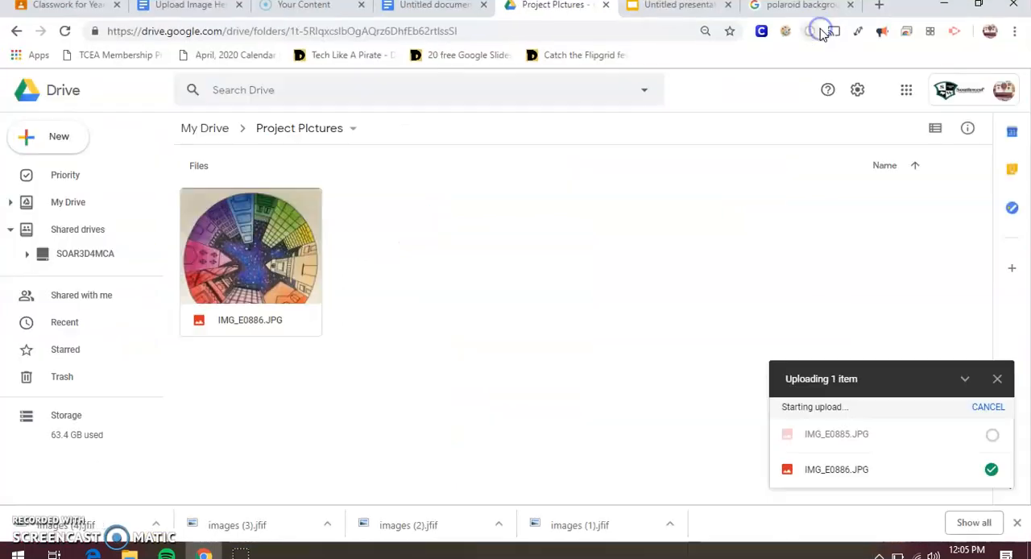
pyautogui.click(435, 6)
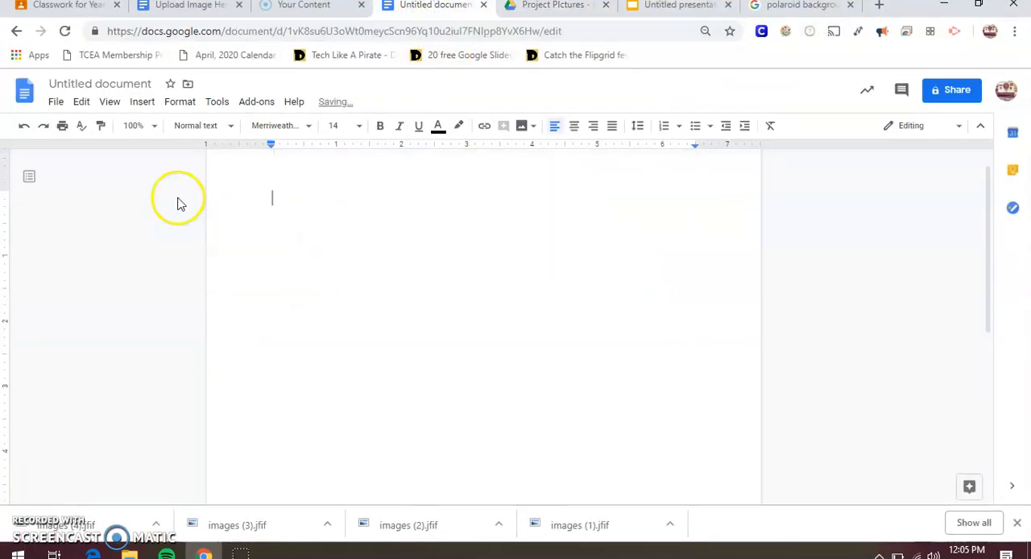
# Insert the city color wheel photo IMG_E0886 from Drive, then return to the Classroom assignment
pyautogui.click(142, 101)
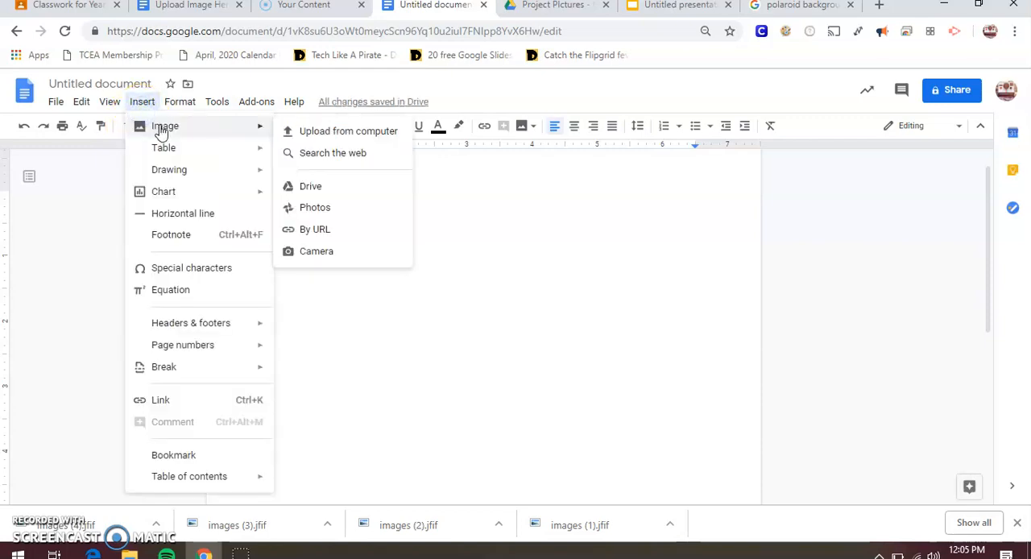
pyautogui.moveTo(348, 130)
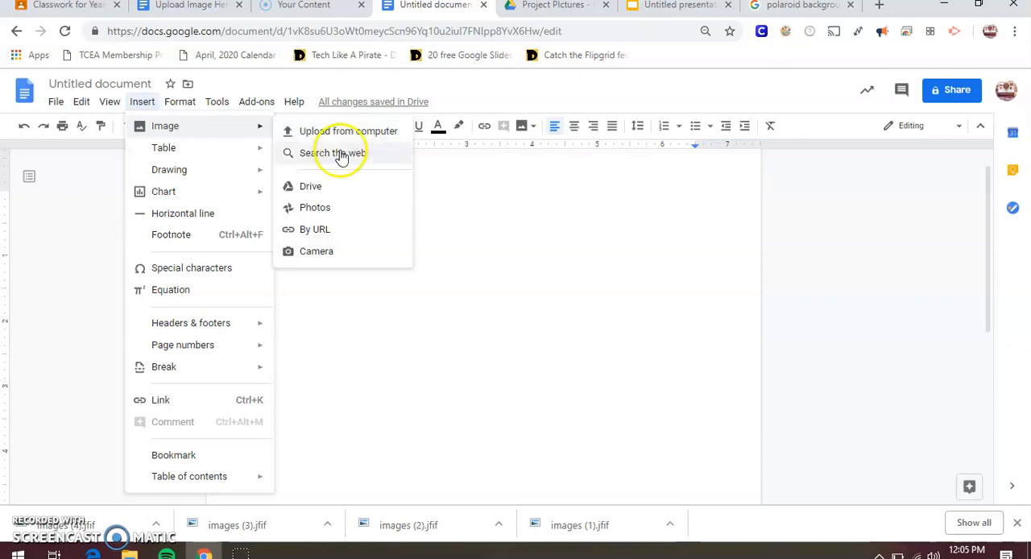
pyautogui.moveTo(310, 186)
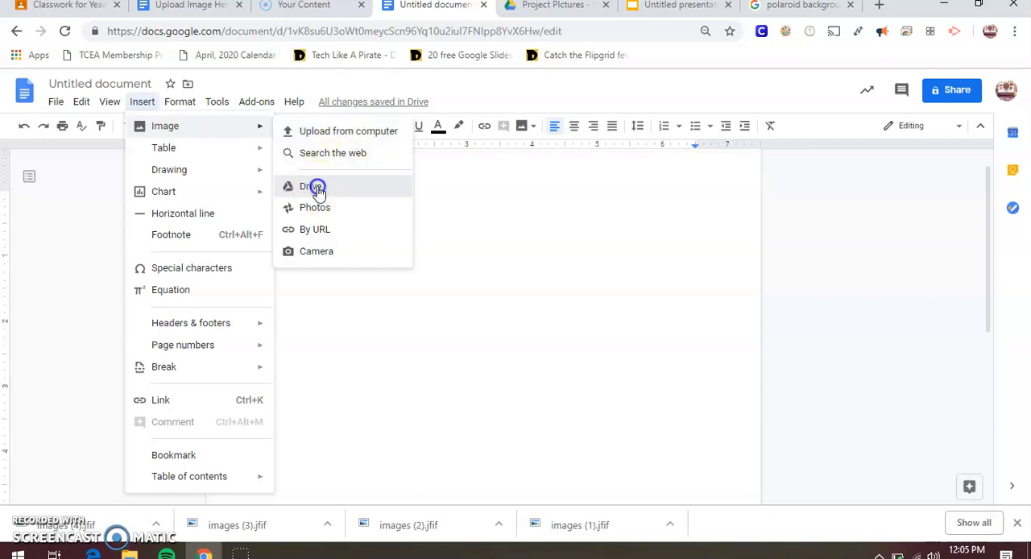
pyautogui.click(312, 186)
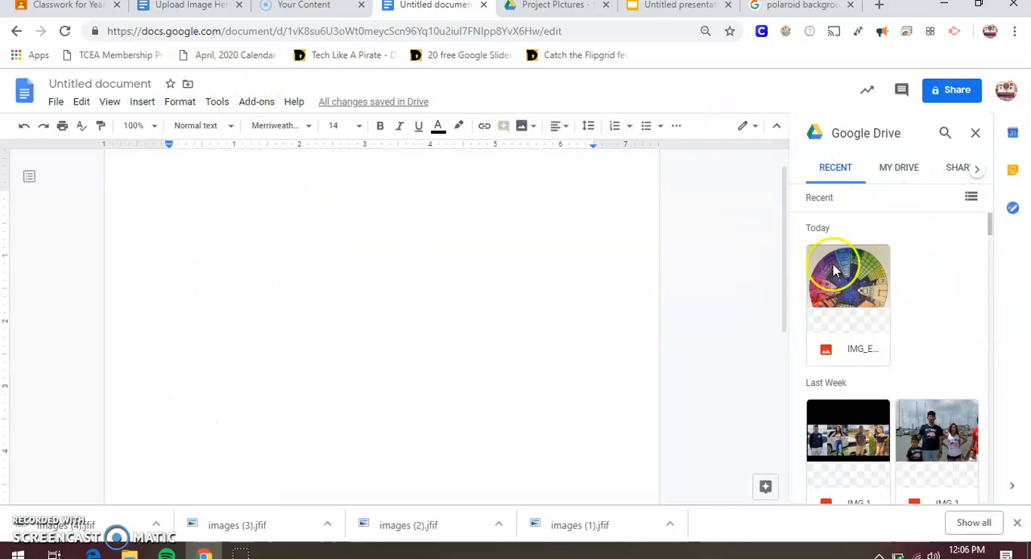
pyautogui.click(847, 278)
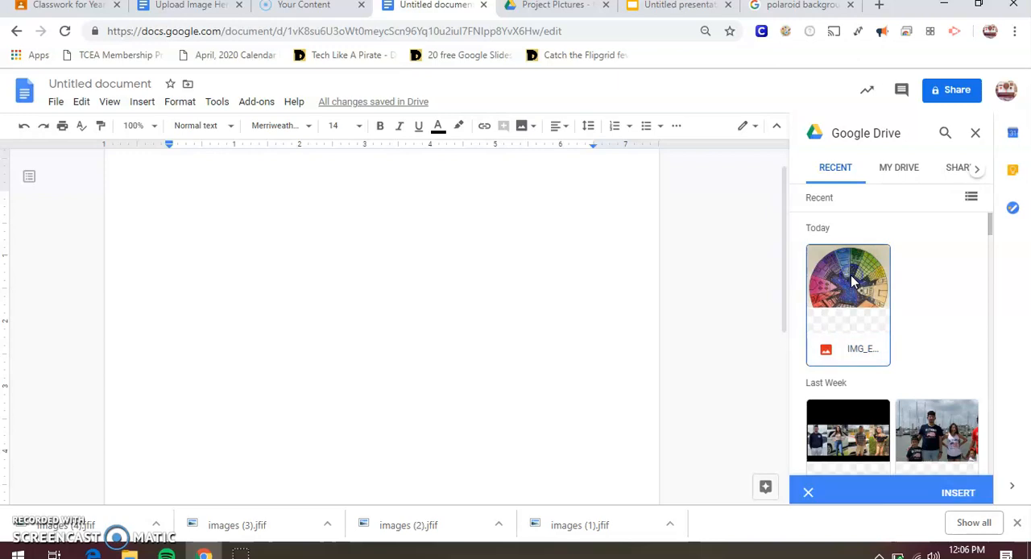
pyautogui.click(957, 492)
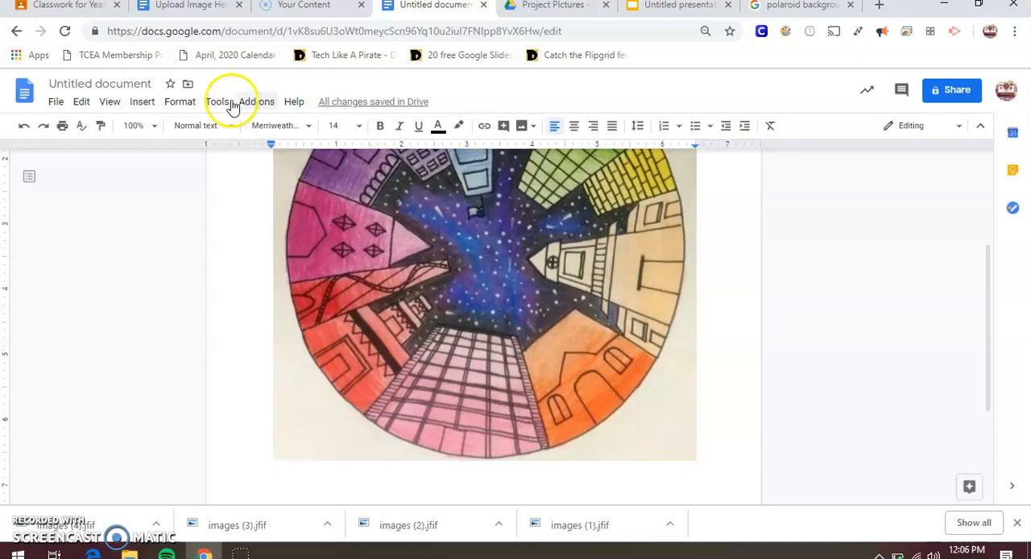
pyautogui.click(142, 101)
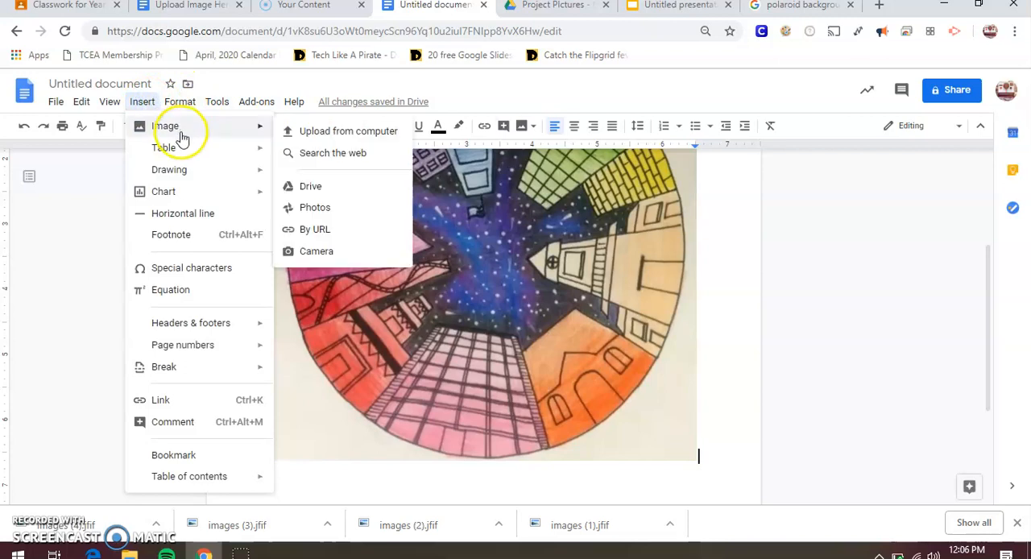
pyautogui.moveTo(420, 175)
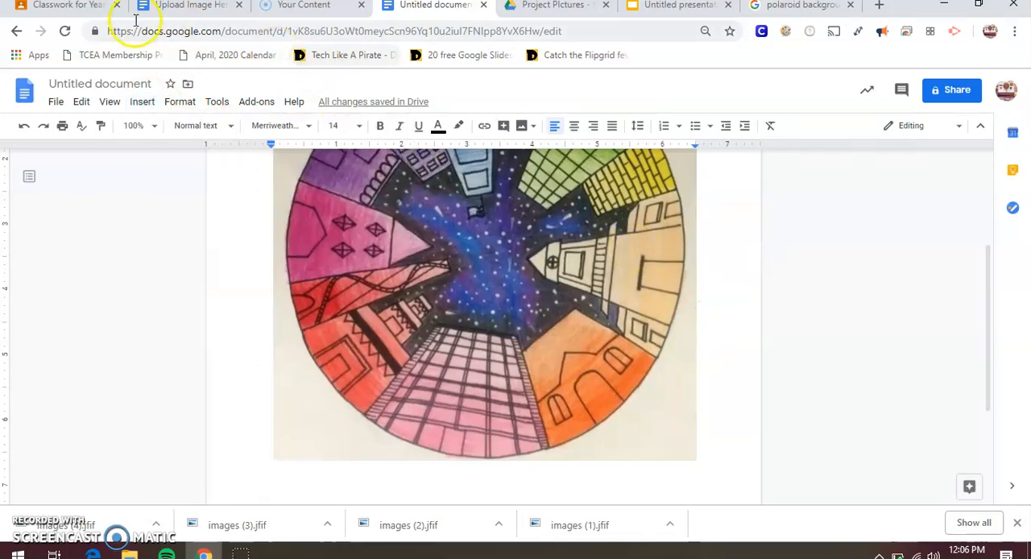
pyautogui.click(60, 5)
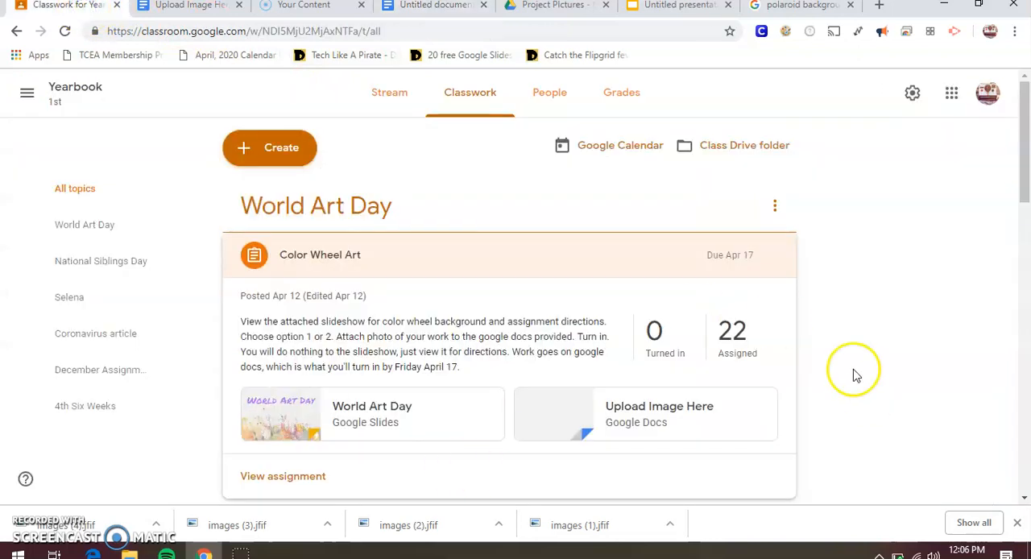
pyautogui.moveTo(870, 363)
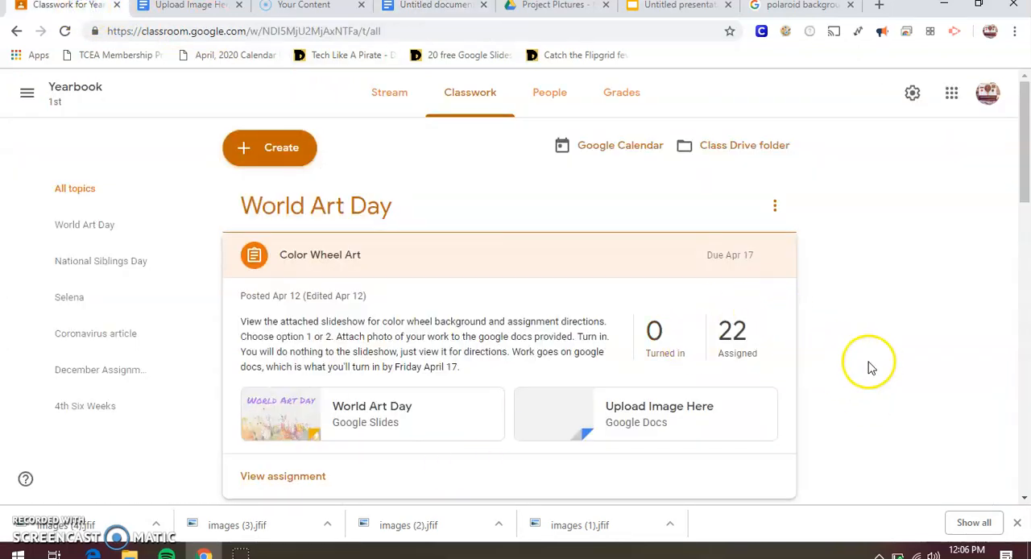